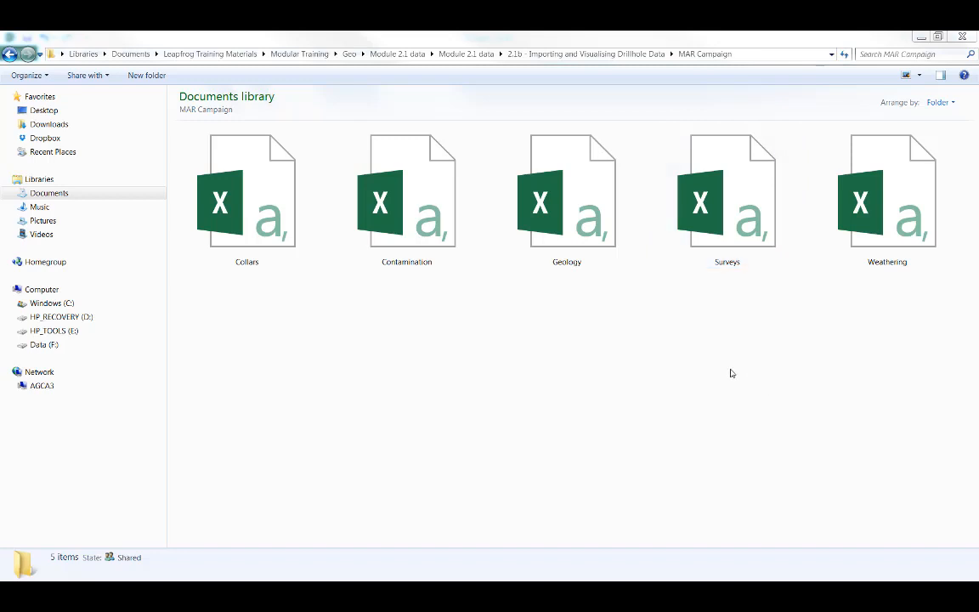
pyautogui.moveTo(617, 302)
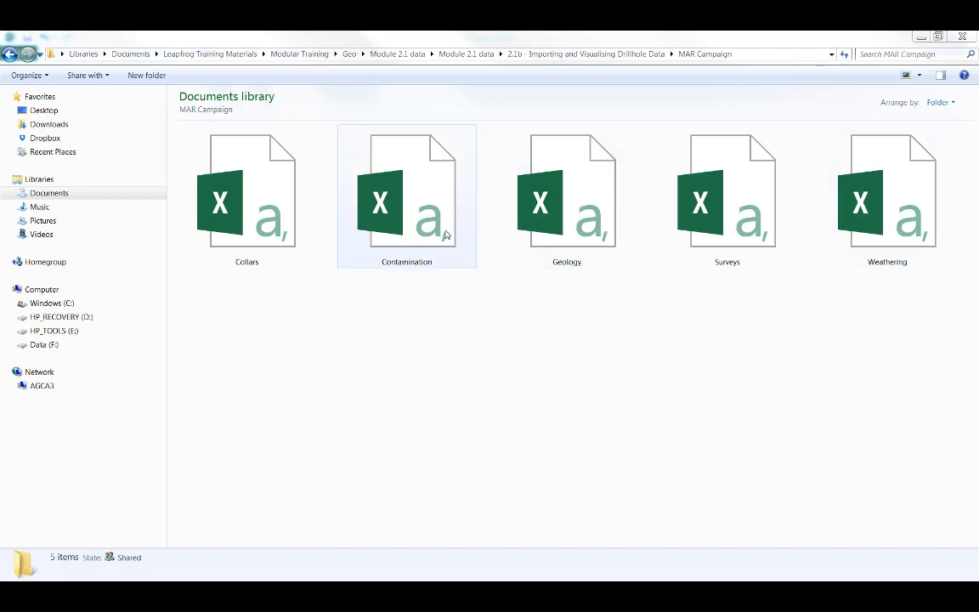
# - Open the Collars spreadsheet in Excel to review each hole's coordinates, depth and drill type
pyautogui.doubleClick(247, 191)
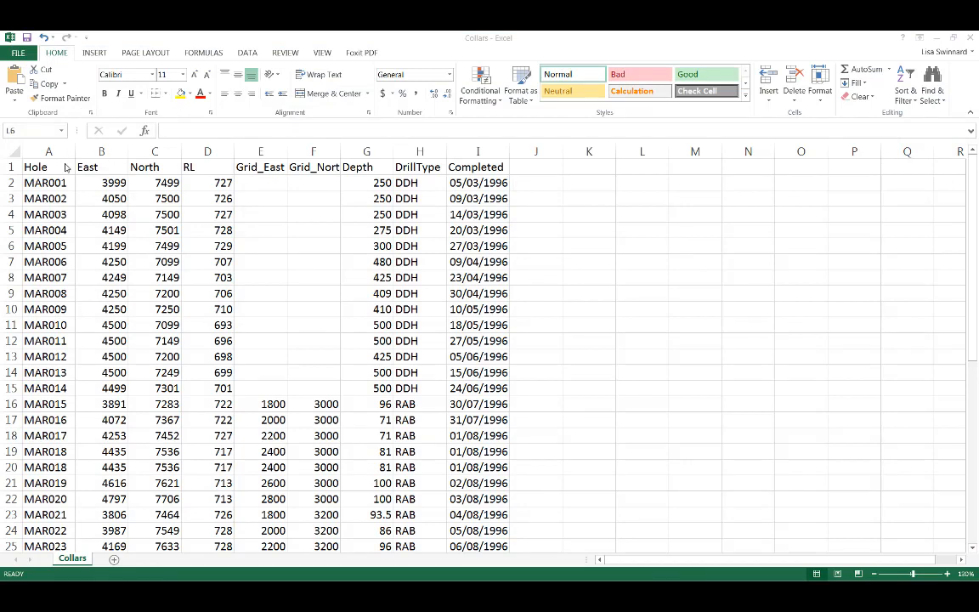
pyautogui.moveTo(58, 168)
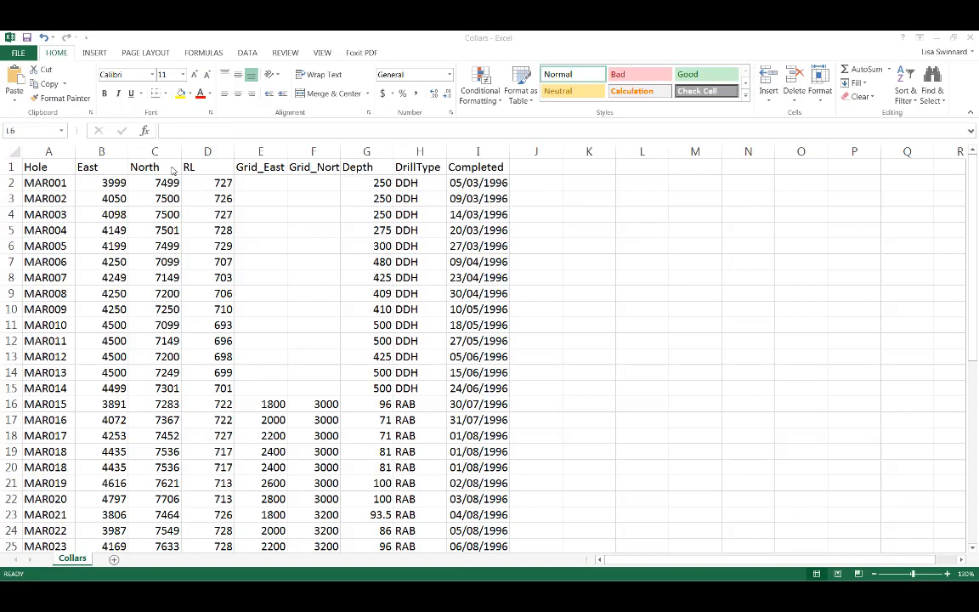
pyautogui.moveTo(114, 173)
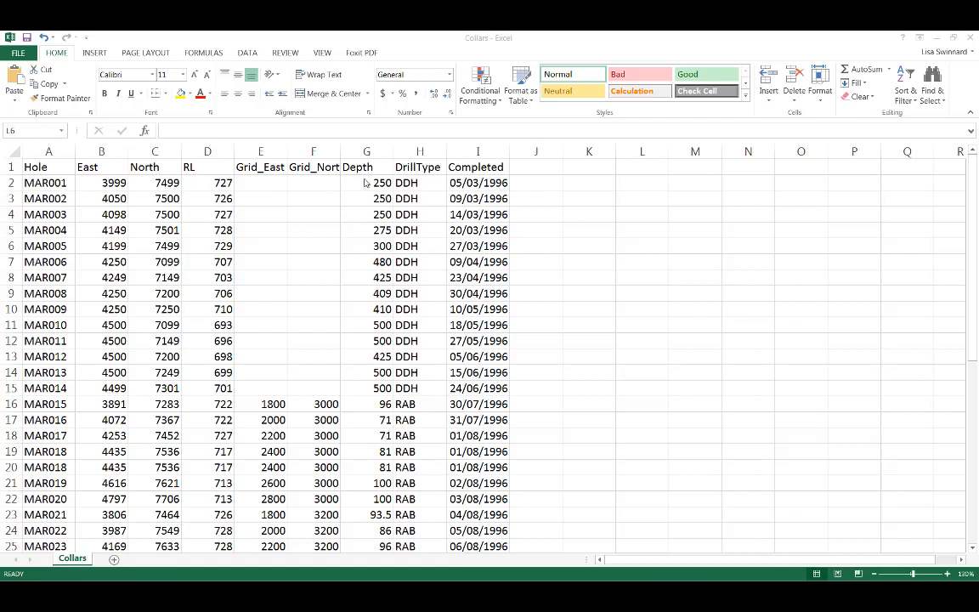
pyautogui.moveTo(696, 159)
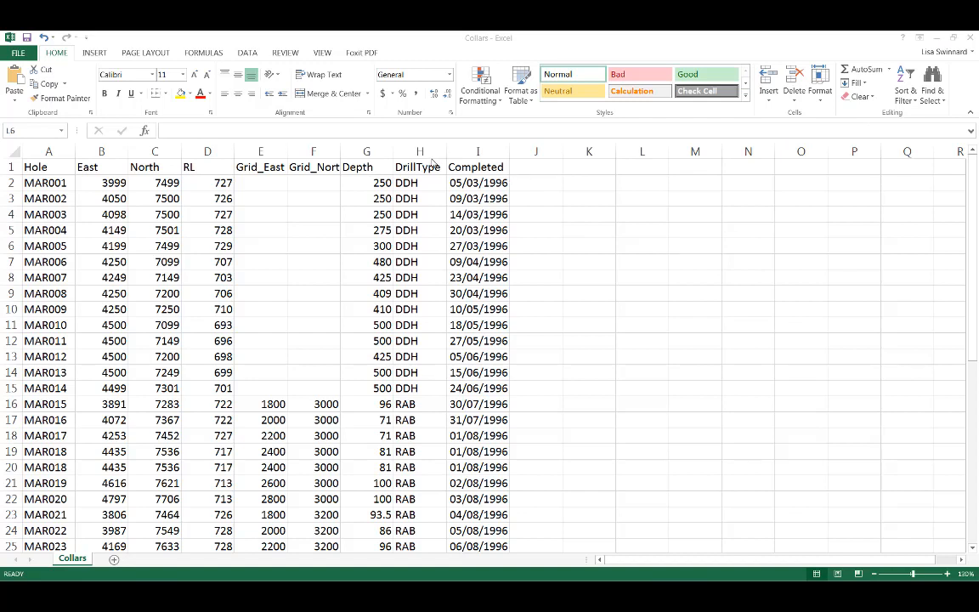
pyautogui.moveTo(938, 34)
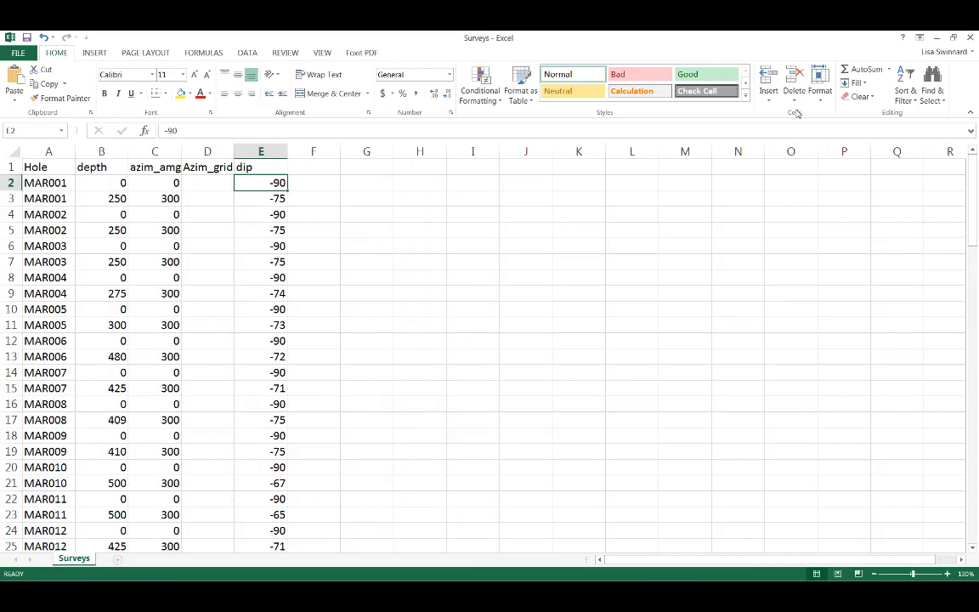
pyautogui.moveTo(321, 74)
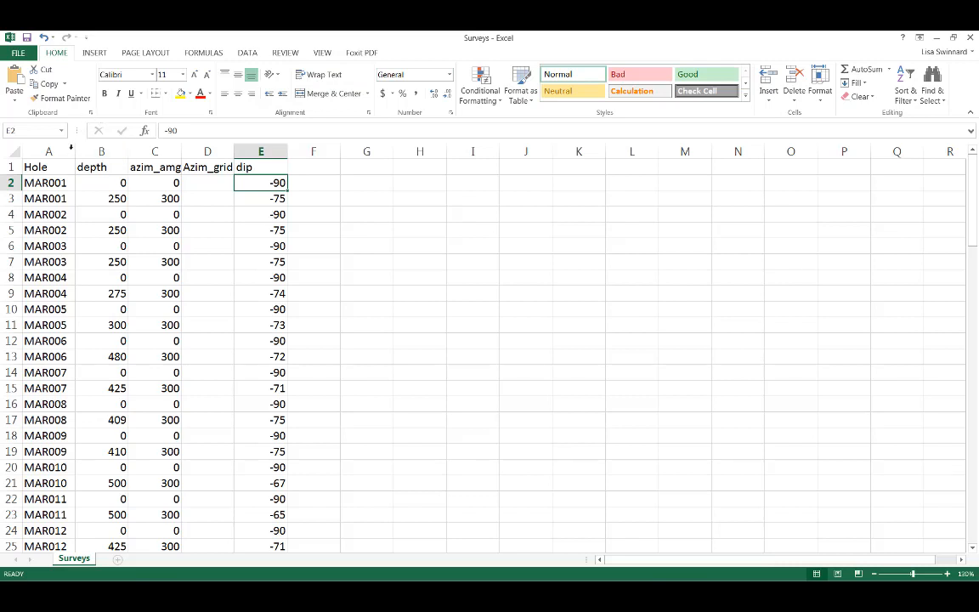
pyautogui.moveTo(101, 167)
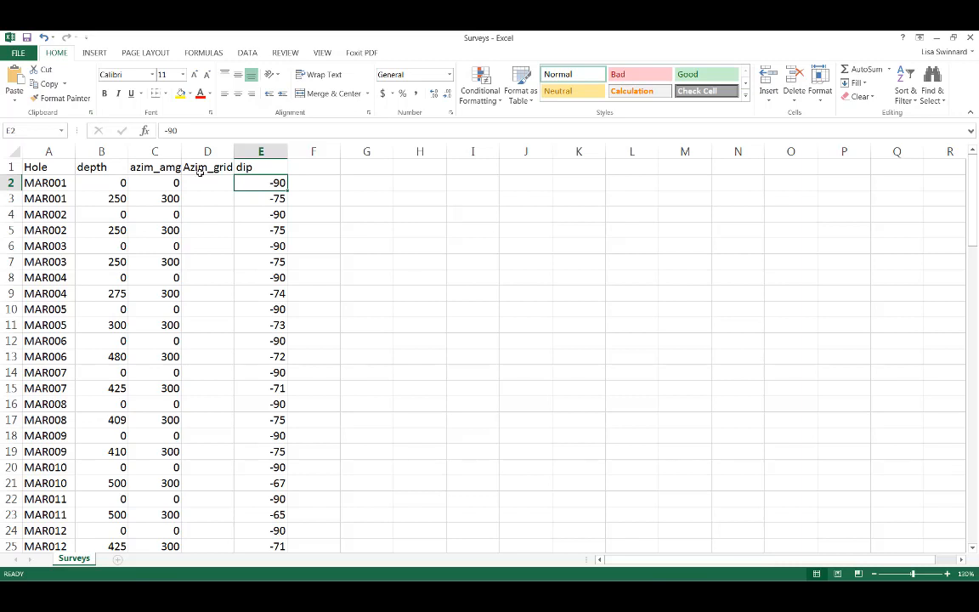
pyautogui.moveTo(189, 173)
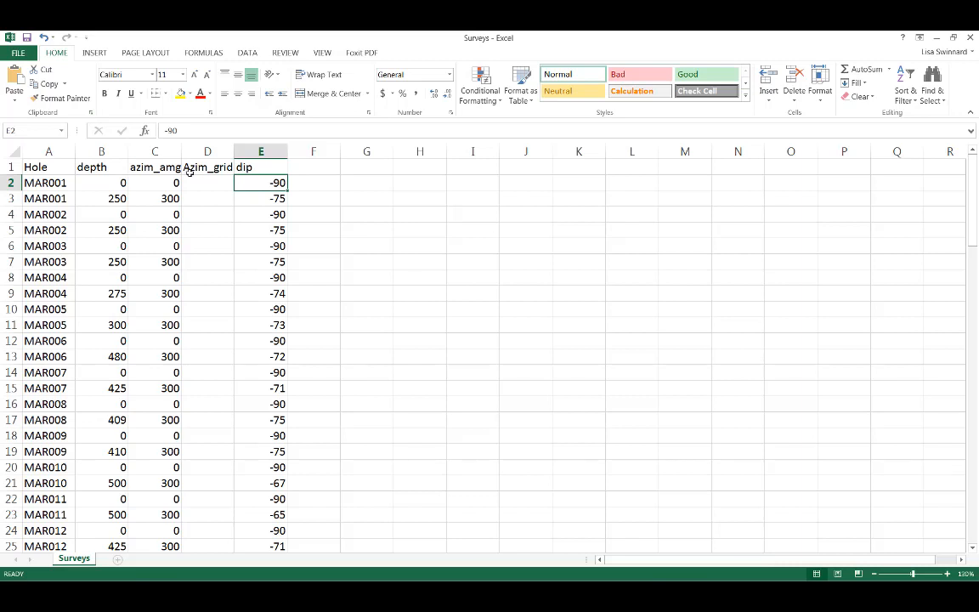
pyautogui.moveTo(169, 182)
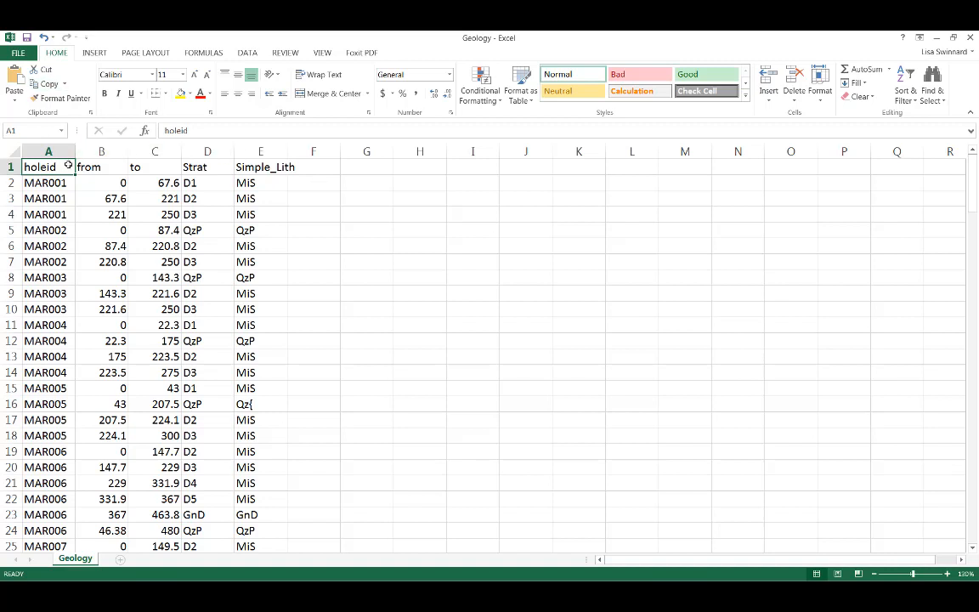
pyautogui.moveTo(161, 168)
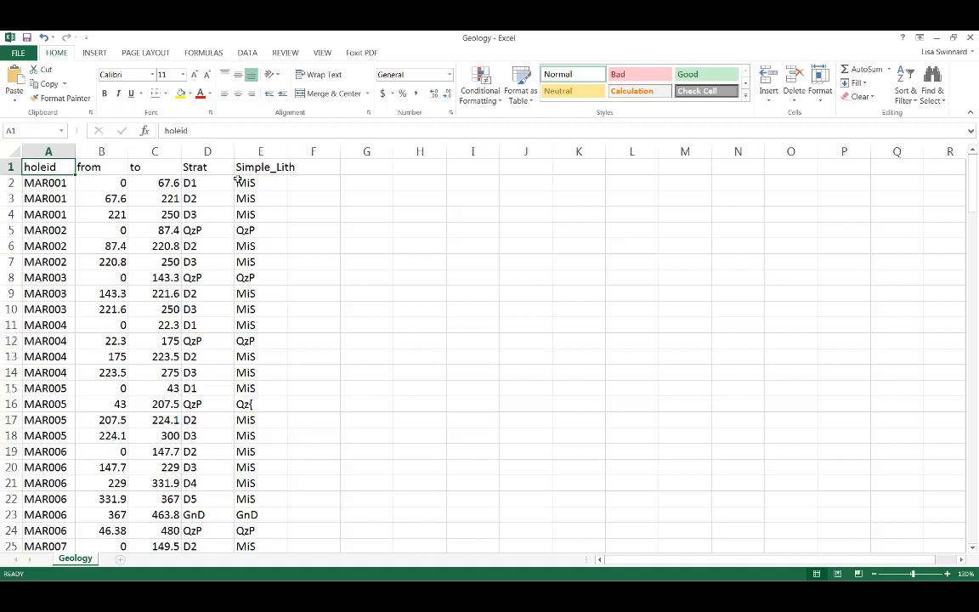
pyautogui.moveTo(290, 183)
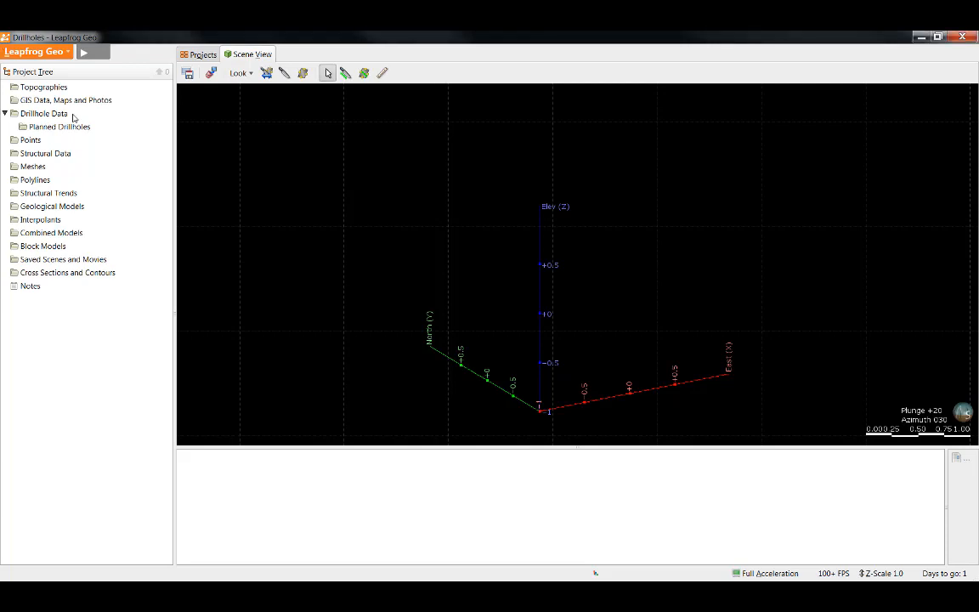
# - Show the drillhole import options for the Drillhole Data folder in the Project Tree
pyautogui.rightClick(44, 113)
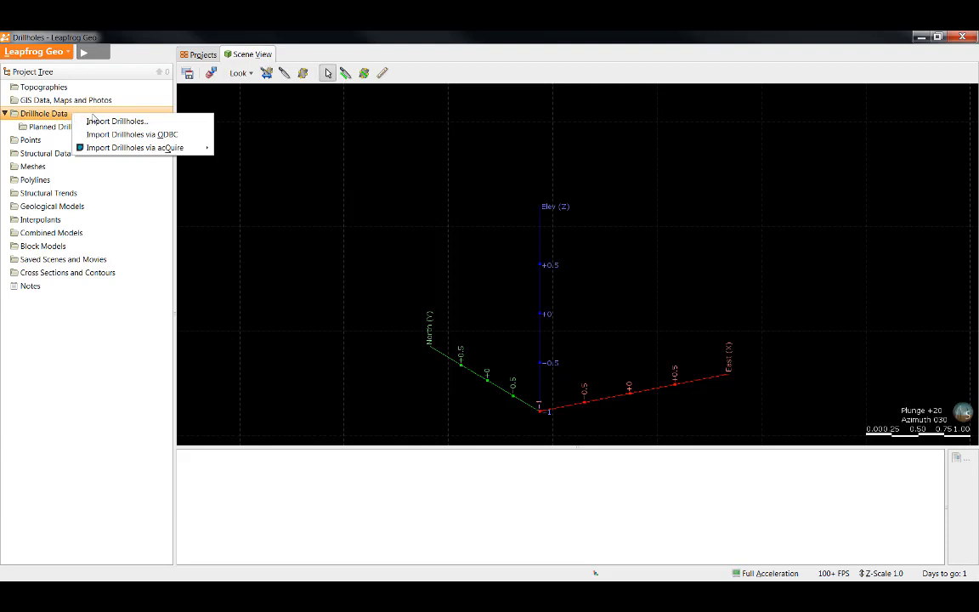
pyautogui.moveTo(118, 121)
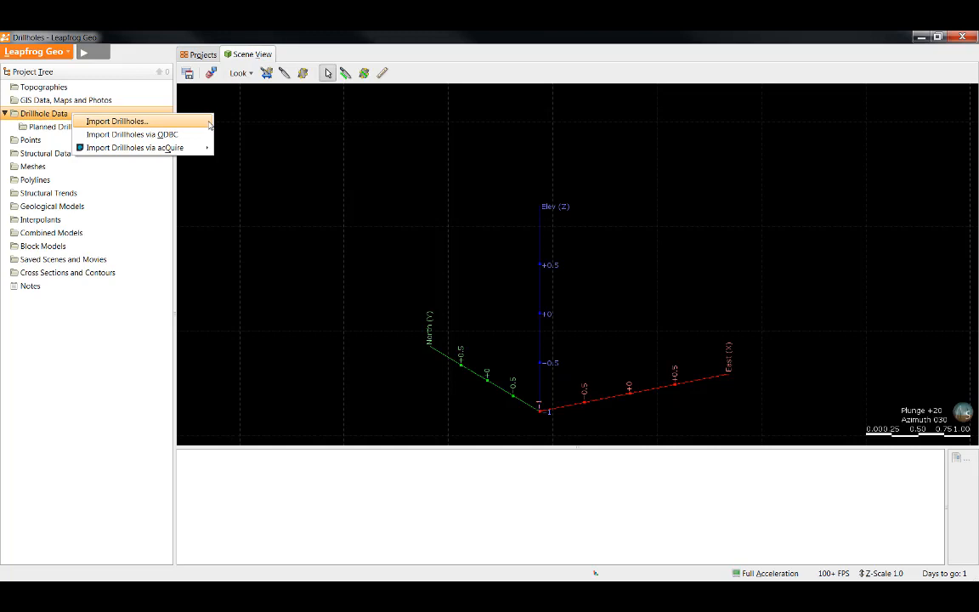
pyautogui.moveTo(140, 134)
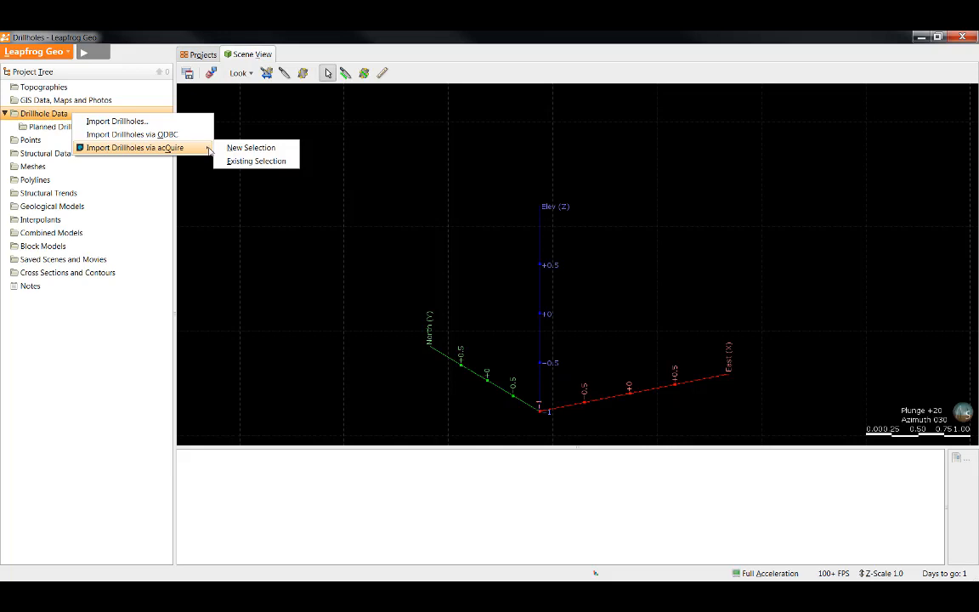
pyautogui.moveTo(132, 134)
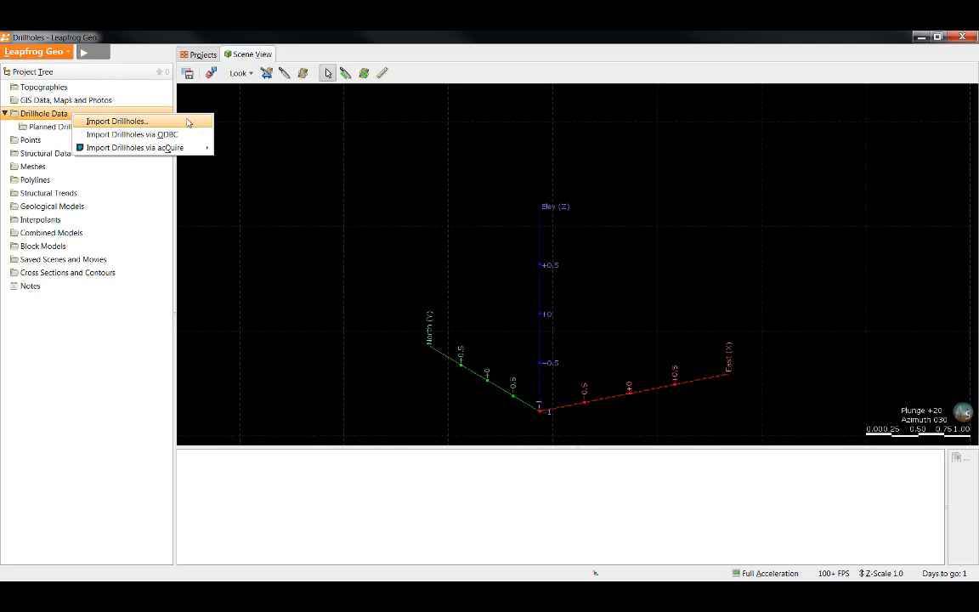
# - Start importing drillholes with Collars as the collar file and Contamination as an interval table
pyautogui.click(116, 121)
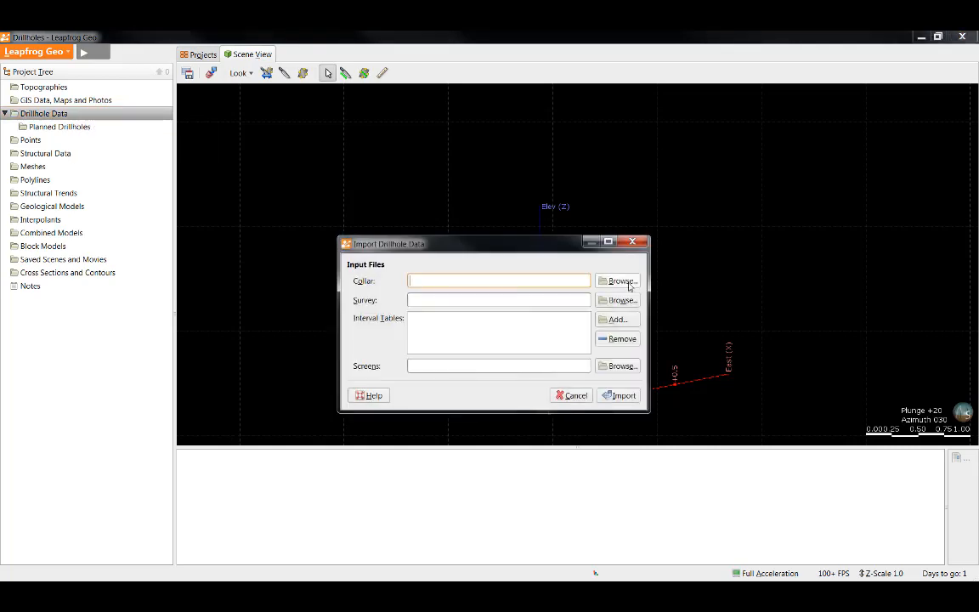
pyautogui.click(618, 280)
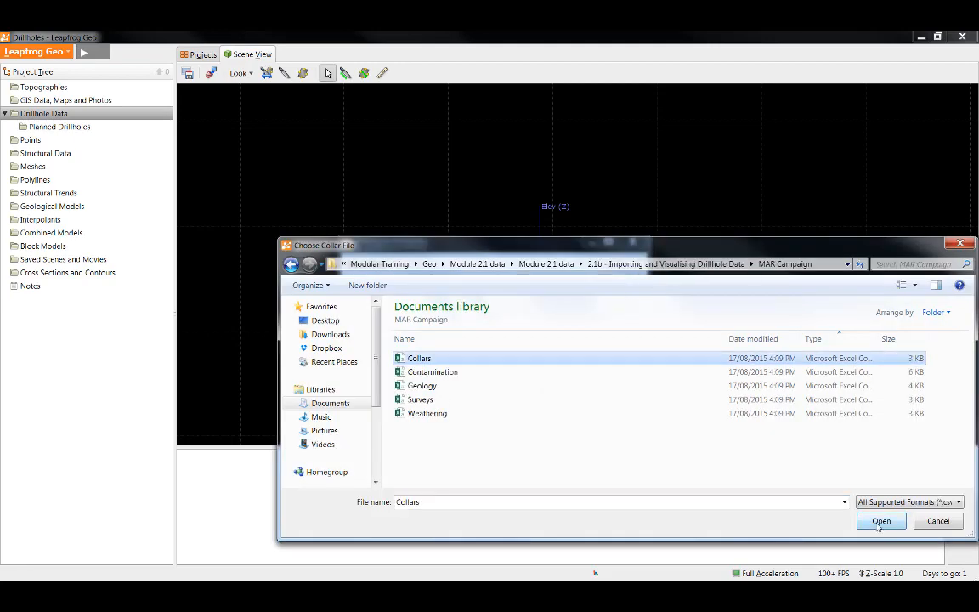
pyautogui.click(882, 521)
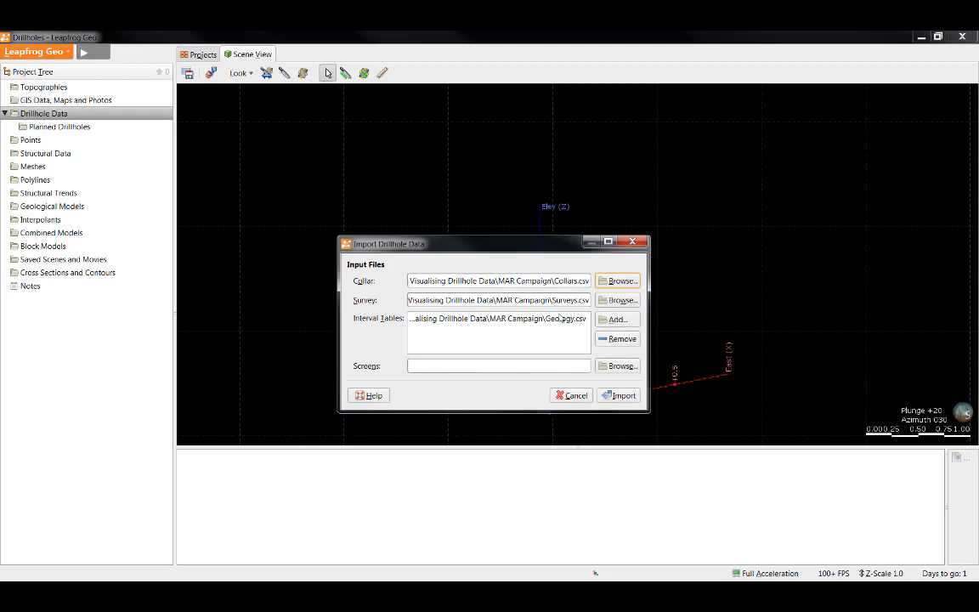
pyautogui.moveTo(497, 318)
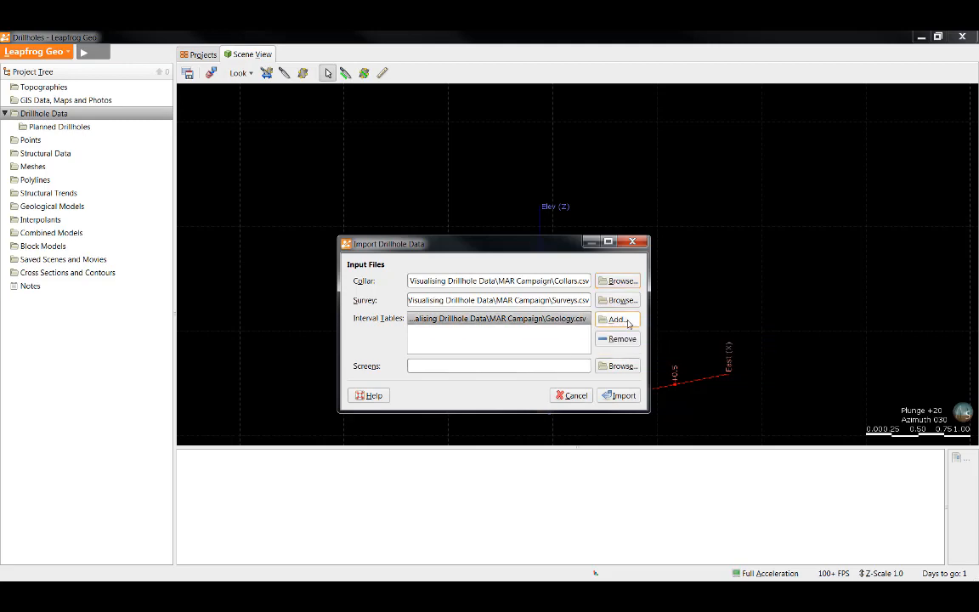
pyautogui.click(618, 320)
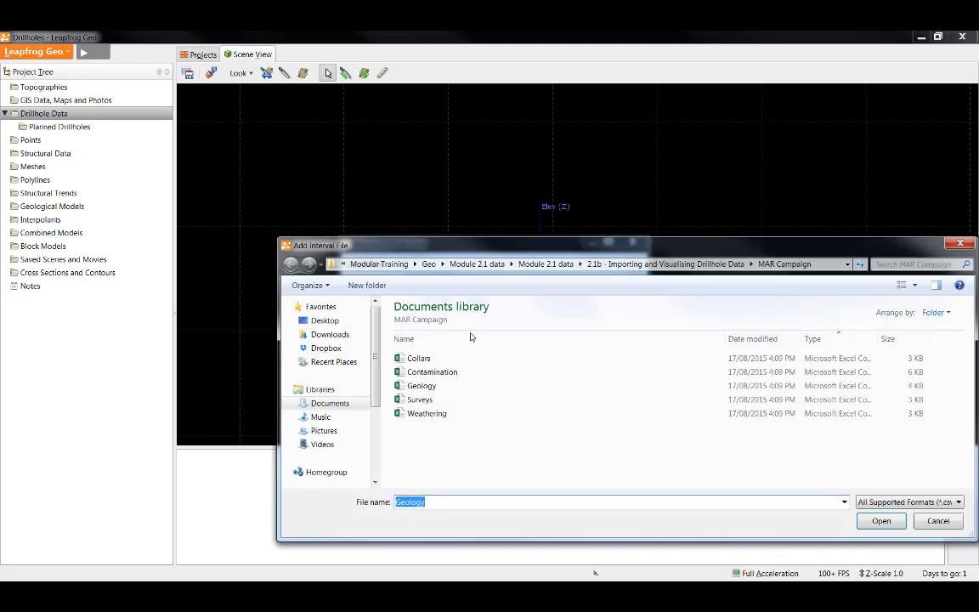
pyautogui.click(433, 372)
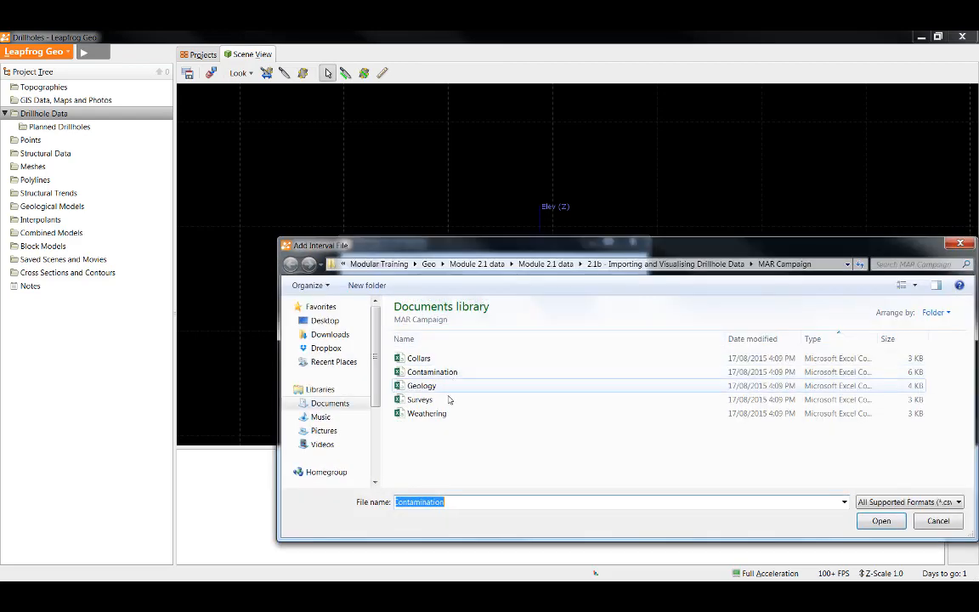
pyautogui.click(881, 521)
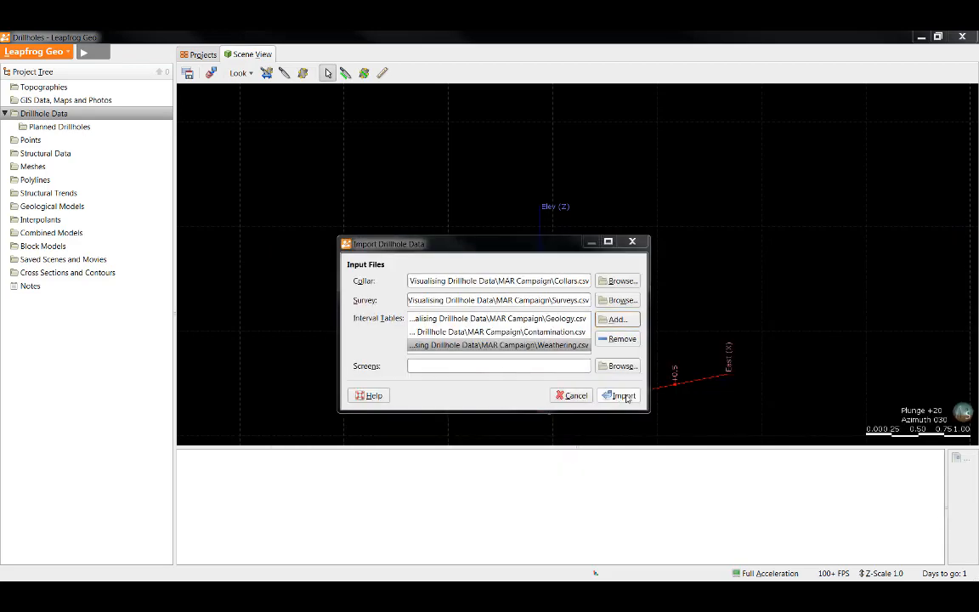
# - Begin the Collars import, keeping Auto (Windows-1252) encoding and showing date/time and CSV settings
pyautogui.click(619, 396)
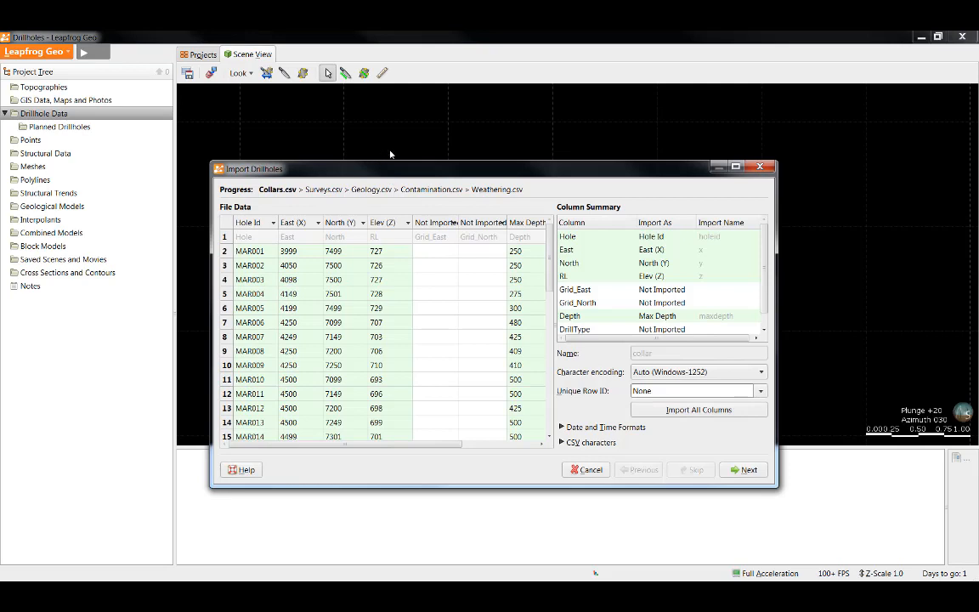
pyautogui.moveTo(399, 199)
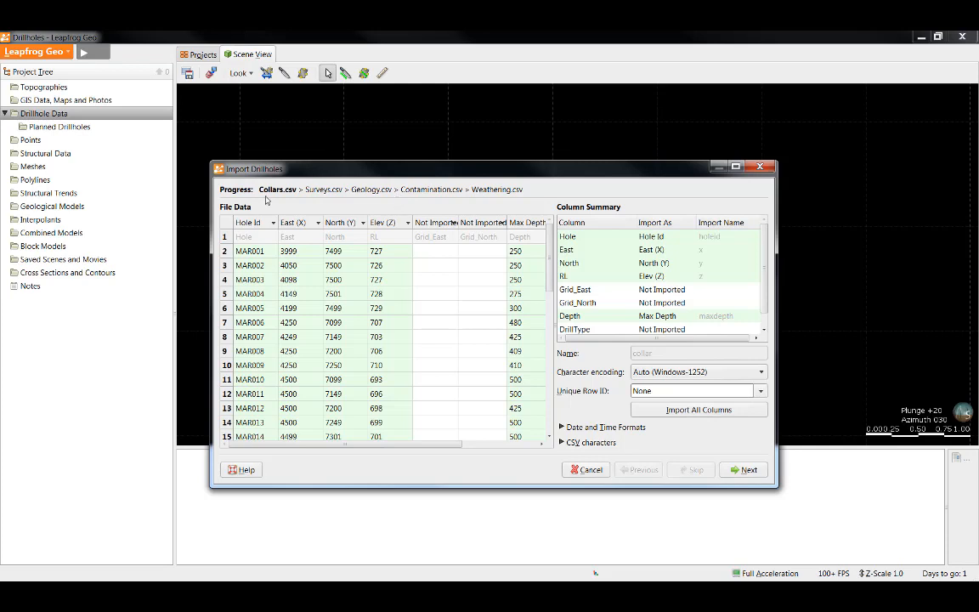
pyautogui.moveTo(289, 320)
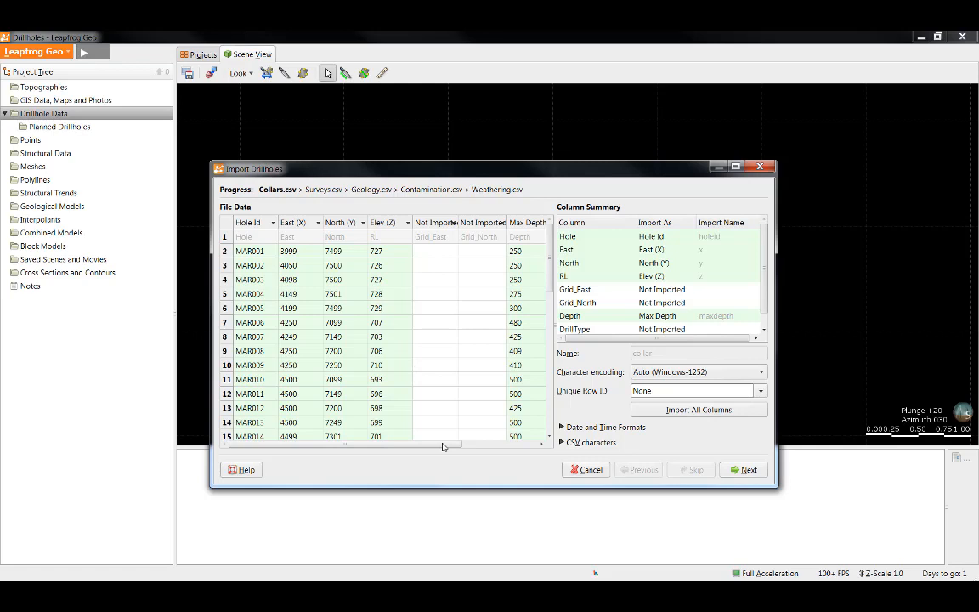
pyautogui.moveTo(289, 203)
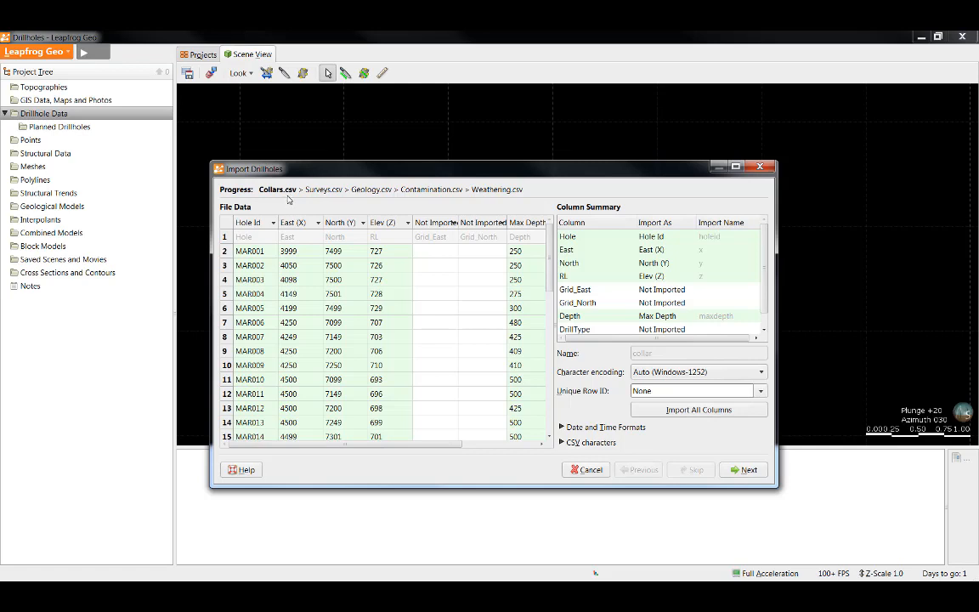
pyautogui.moveTo(277, 189)
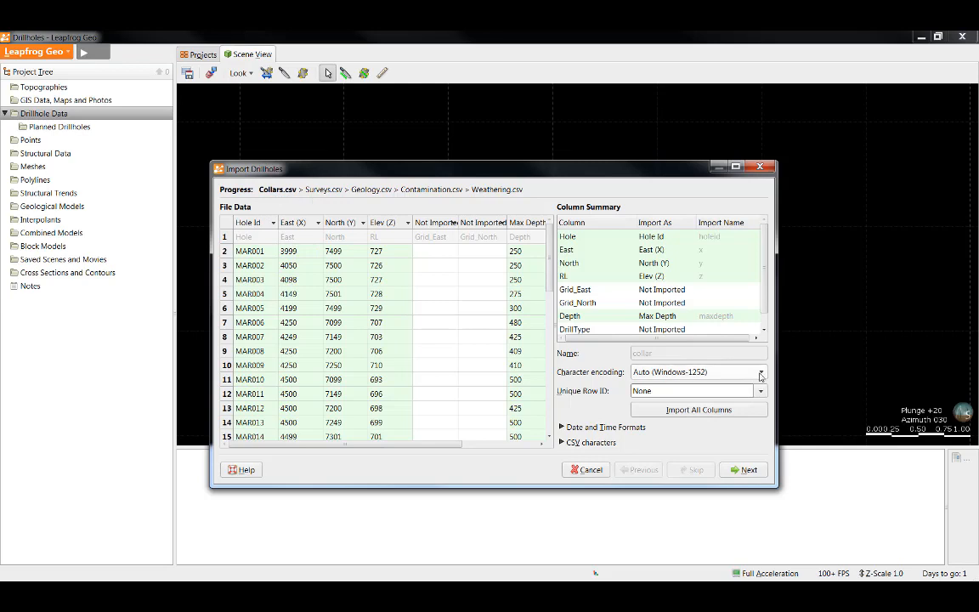
pyautogui.click(760, 372)
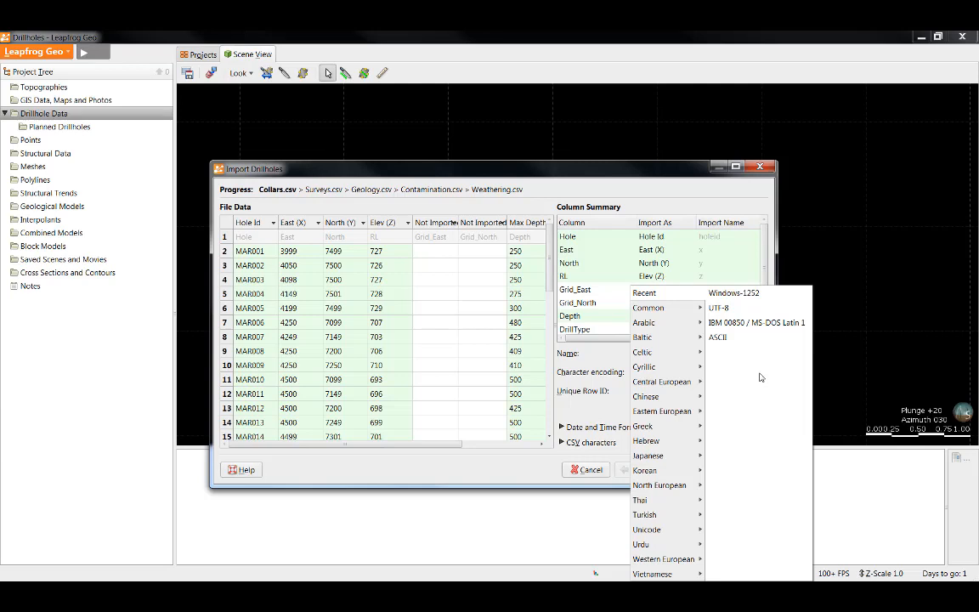
pyautogui.click(734, 292)
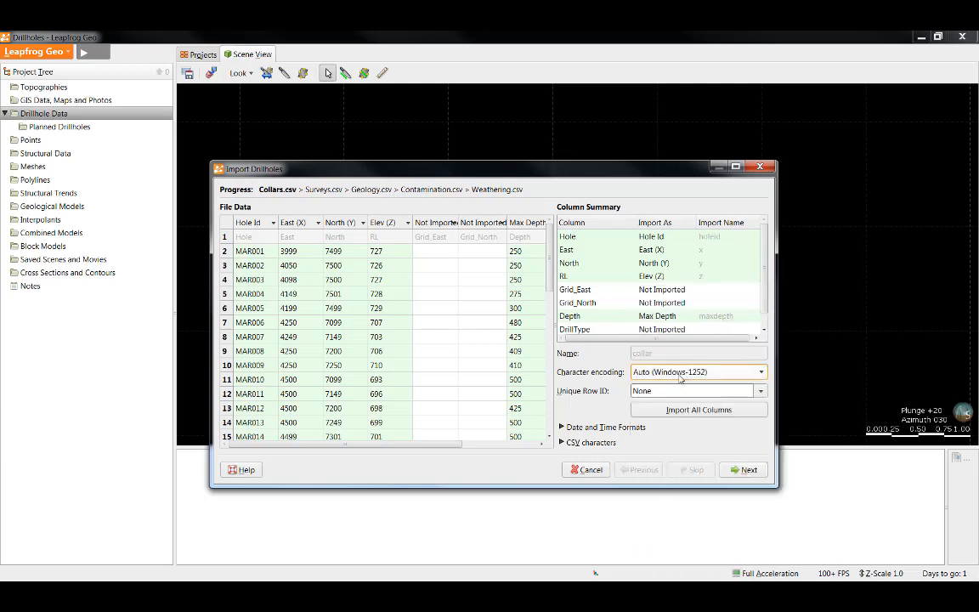
pyautogui.moveTo(662, 377)
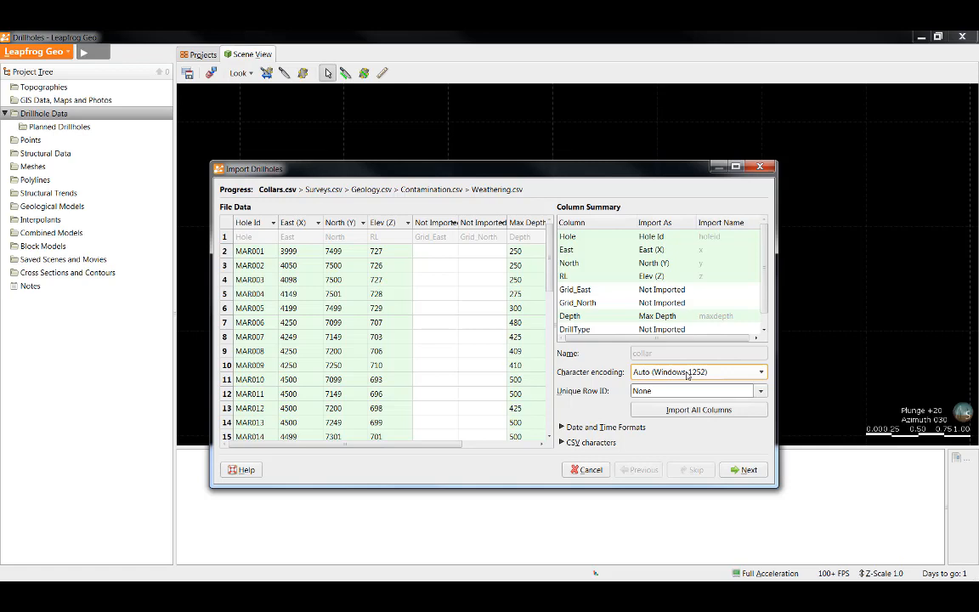
pyautogui.moveTo(749, 372)
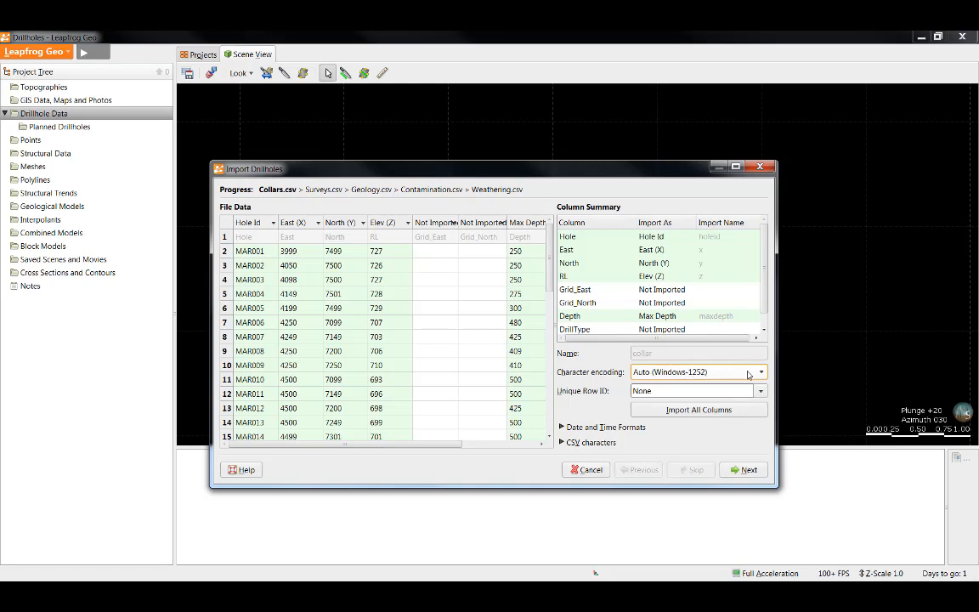
pyautogui.click(759, 373)
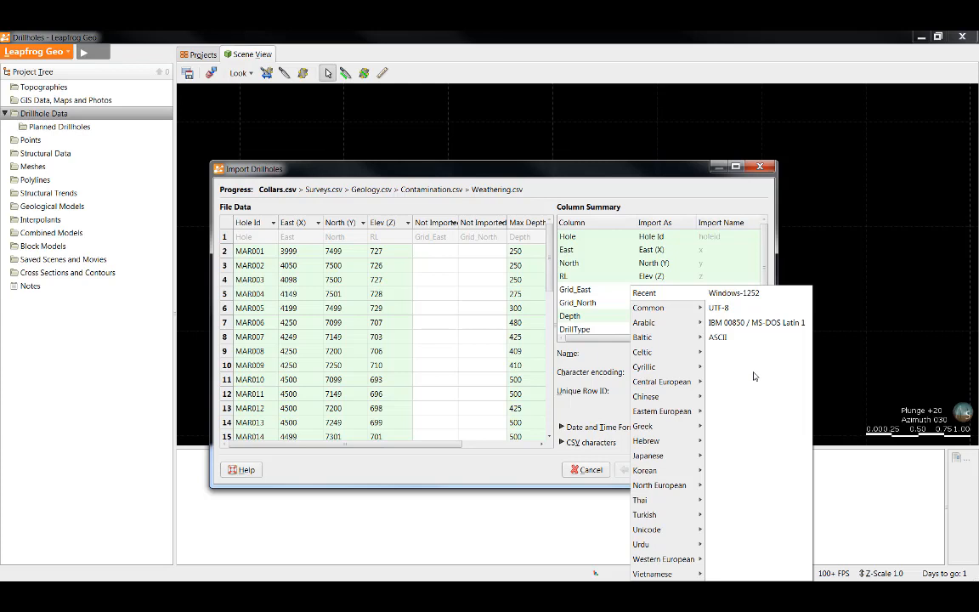
pyautogui.moveTo(675, 322)
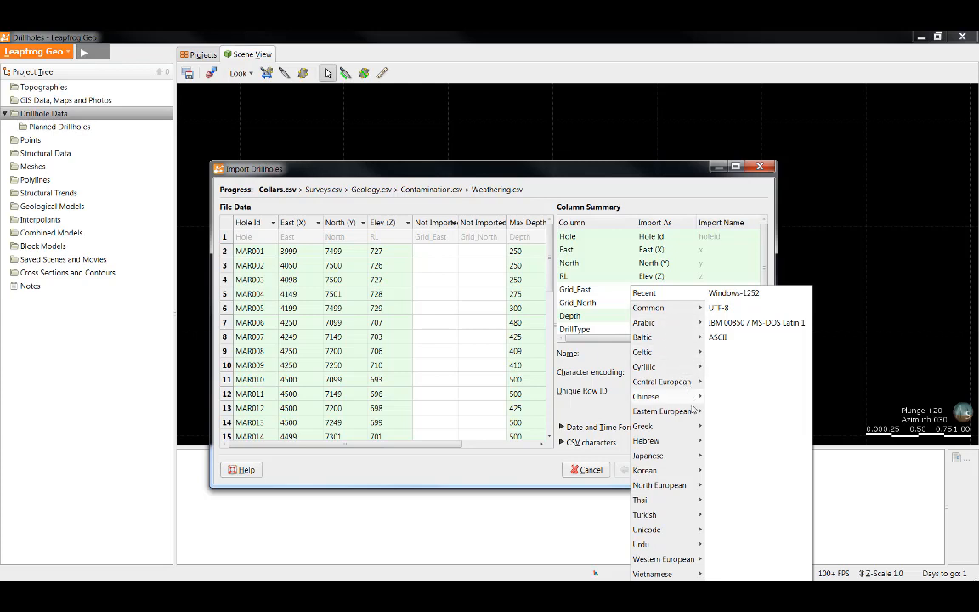
pyautogui.moveTo(706, 443)
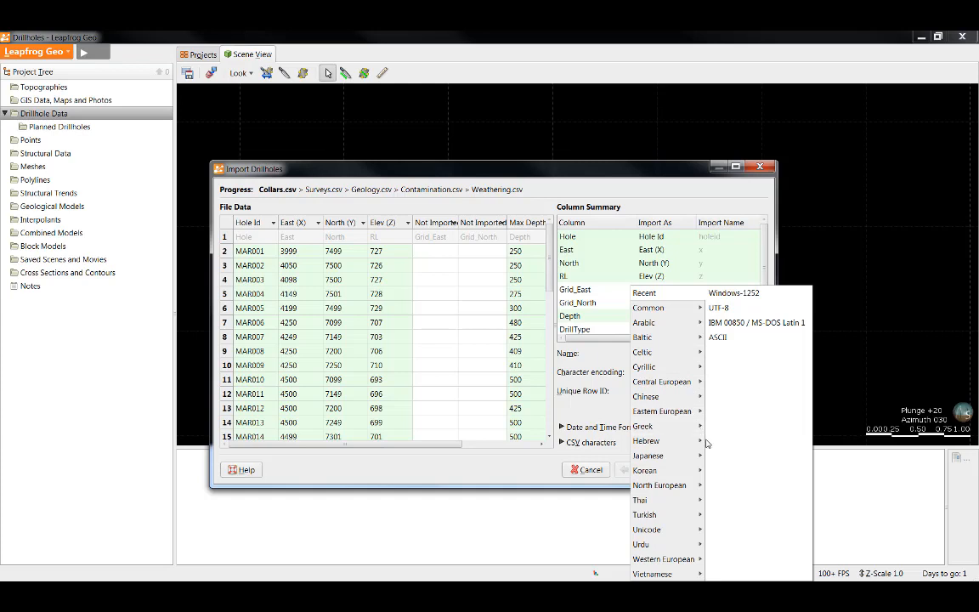
pyautogui.moveTo(825, 388)
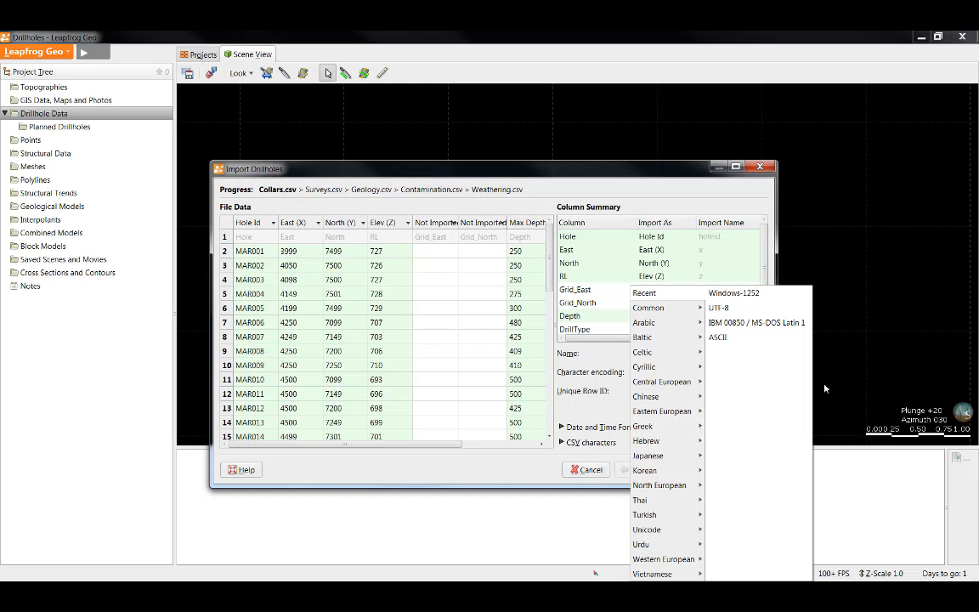
pyautogui.click(735, 292)
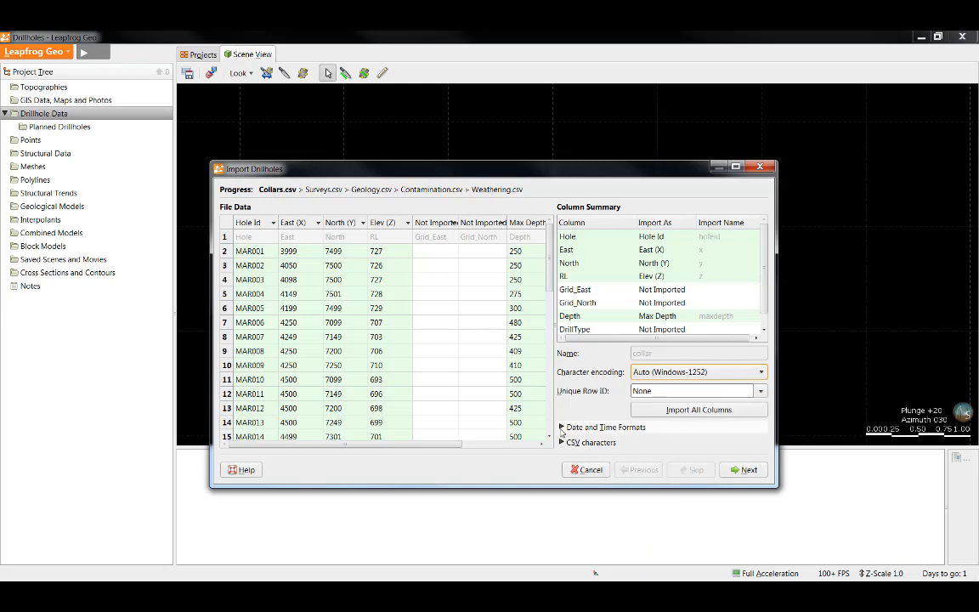
pyautogui.click(562, 427)
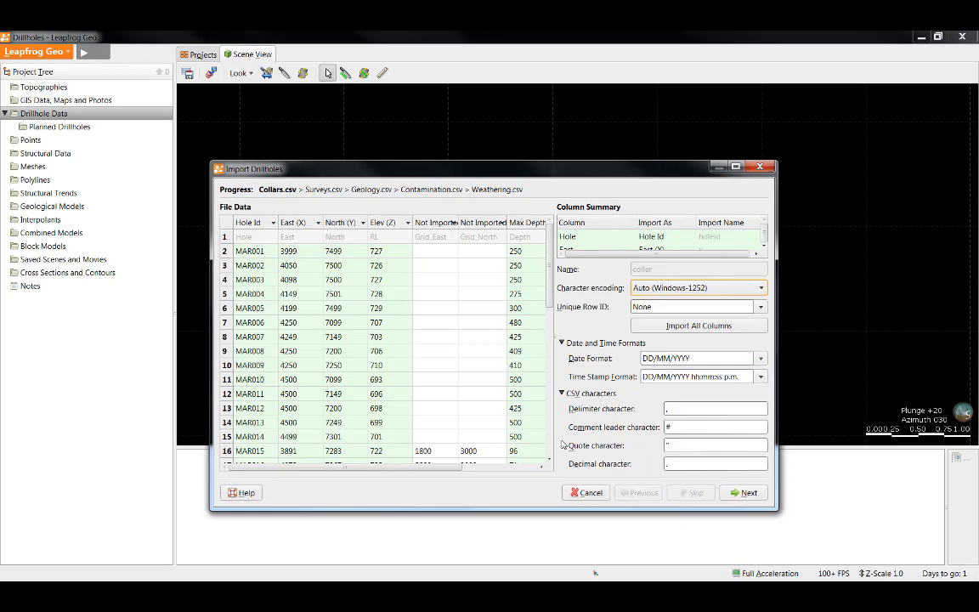
pyautogui.moveTo(318, 233)
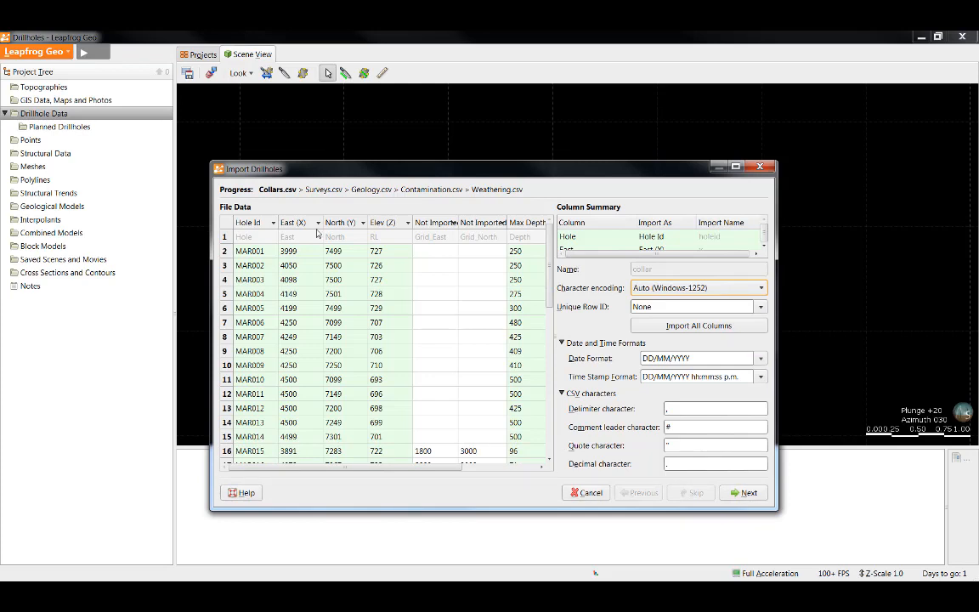
pyautogui.moveTo(280, 213)
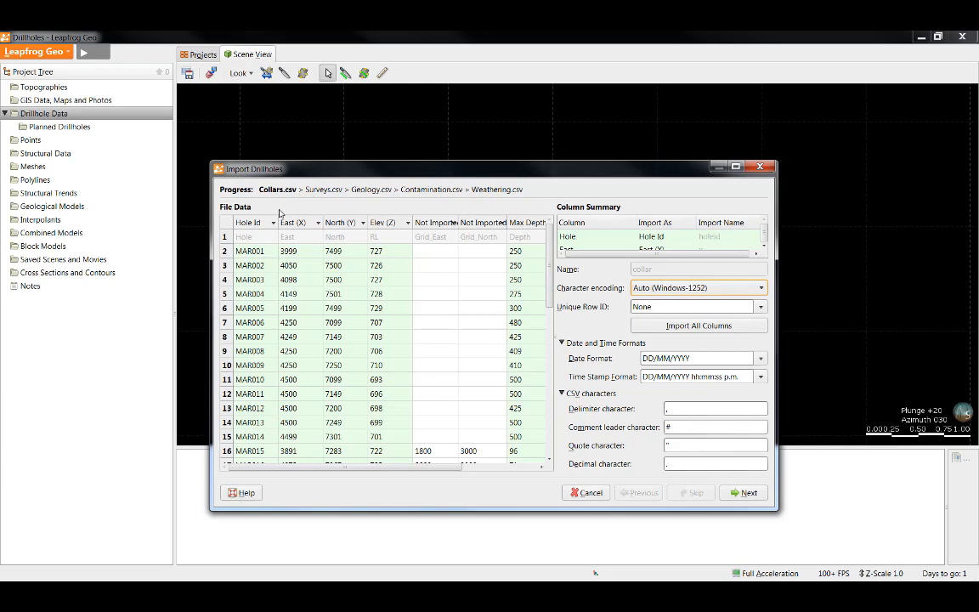
pyautogui.moveTo(316, 236)
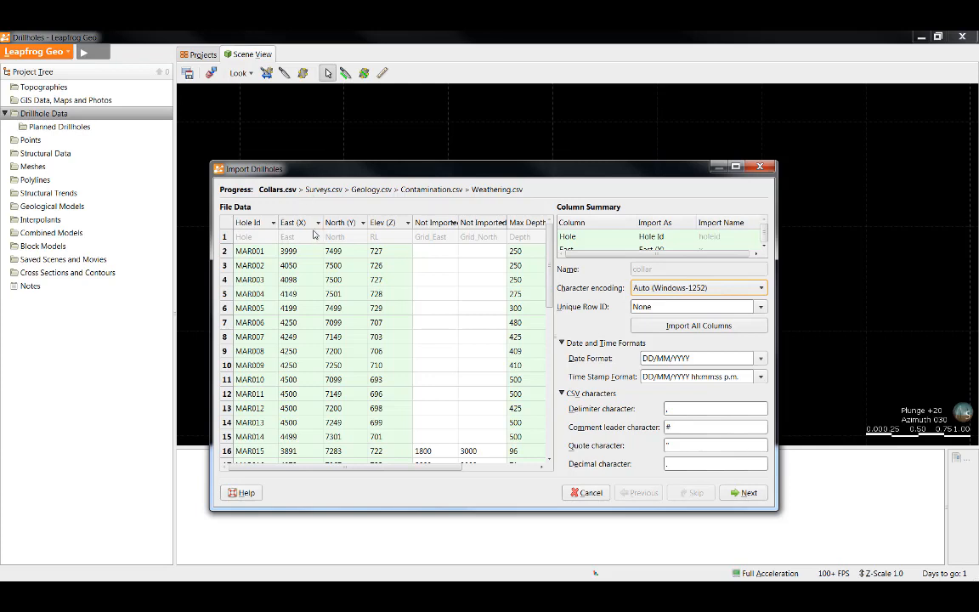
pyautogui.moveTo(257, 232)
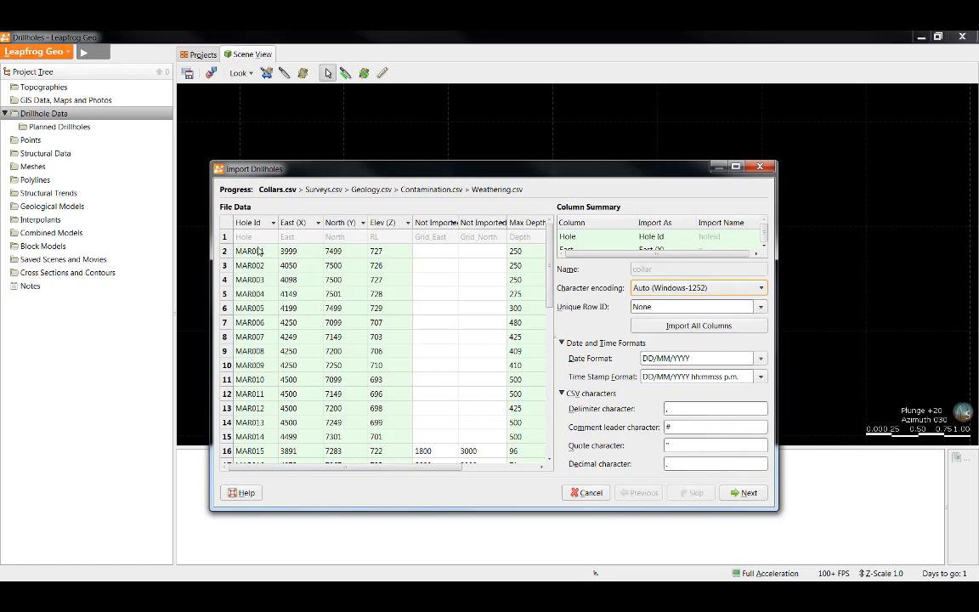
pyautogui.moveTo(303, 265)
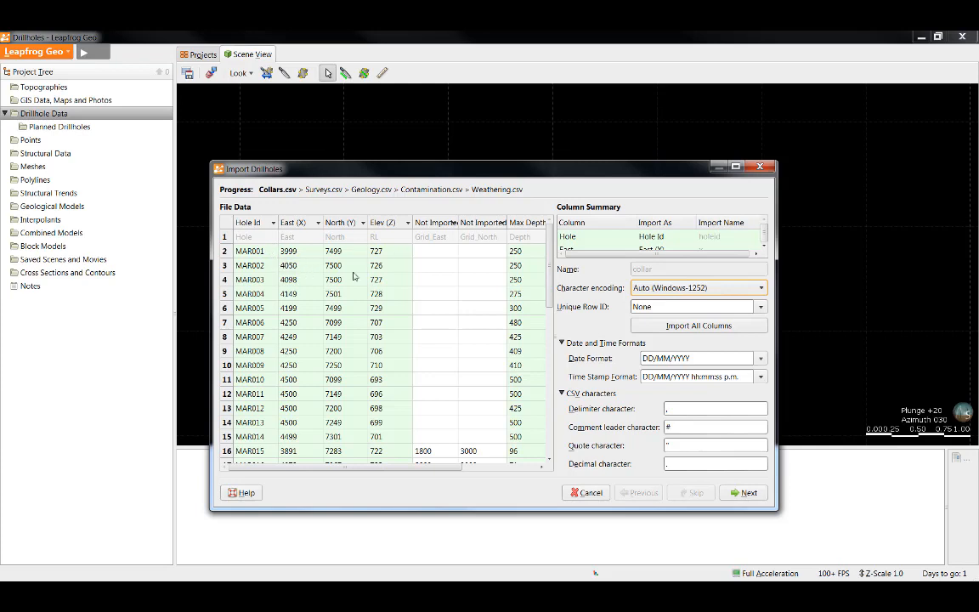
pyautogui.moveTo(388, 275)
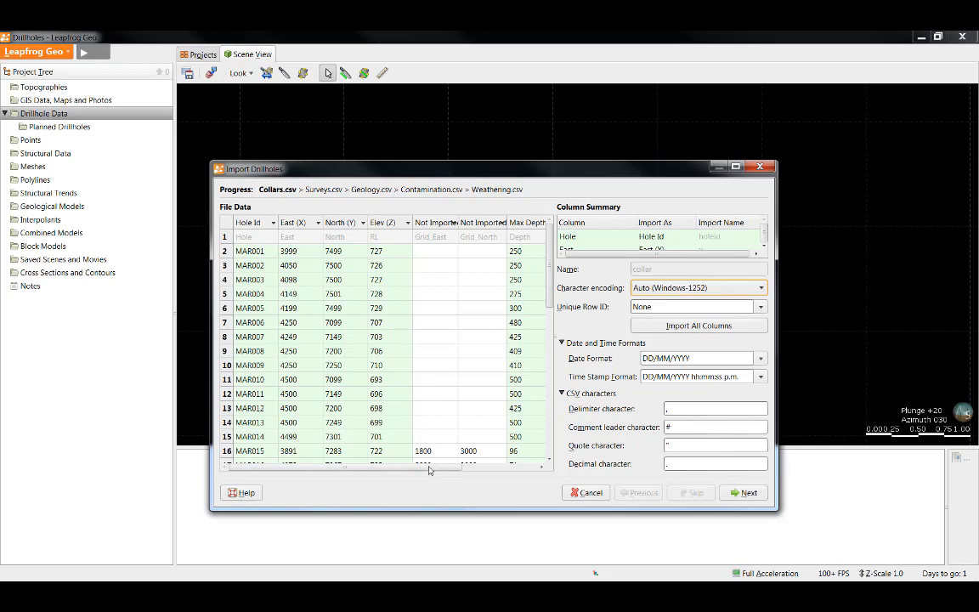
# - Scroll the Collars preview right to reveal the DrillType and Completed columns
pyautogui.hscroll(3)
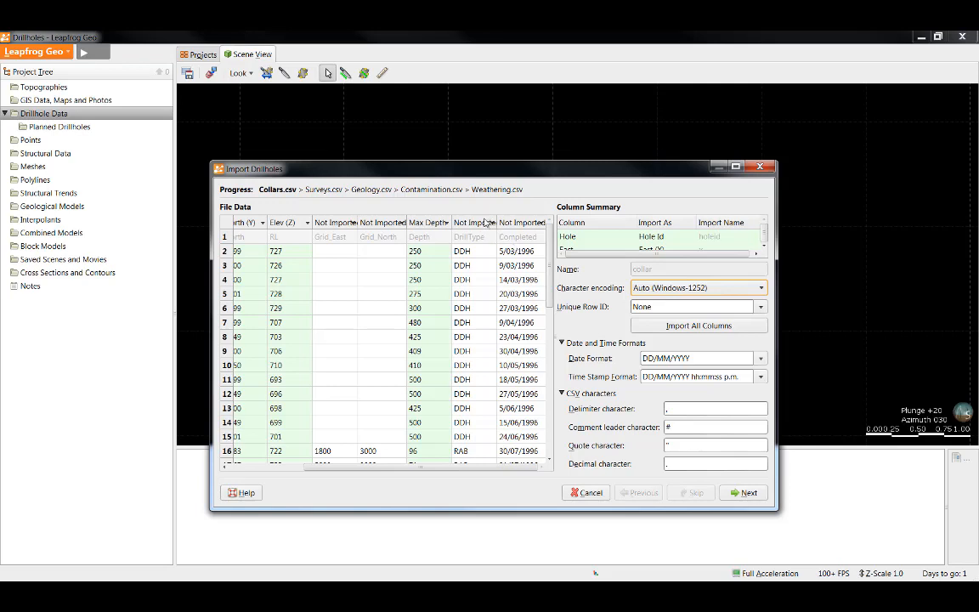
pyautogui.moveTo(493, 229)
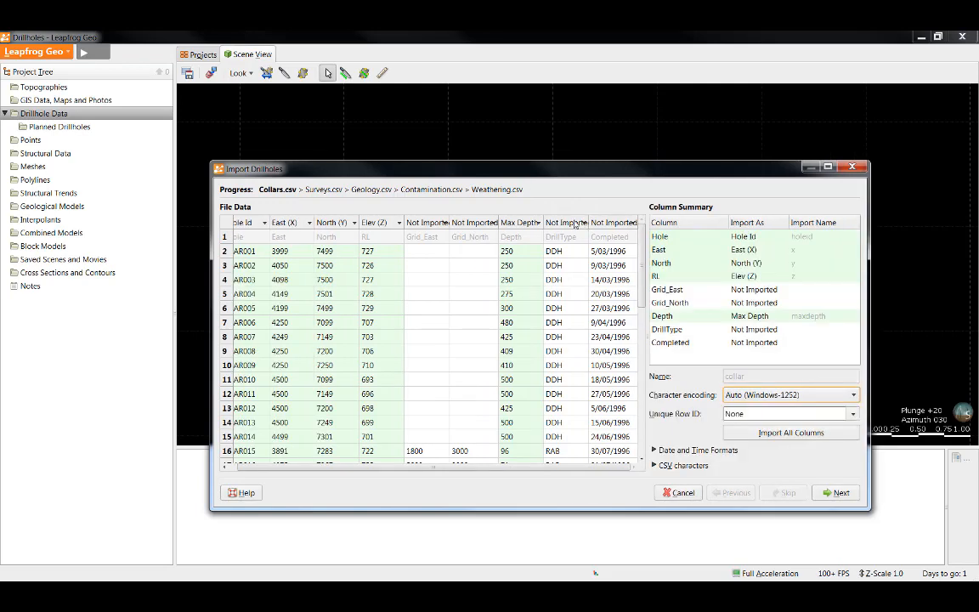
pyautogui.moveTo(593, 251)
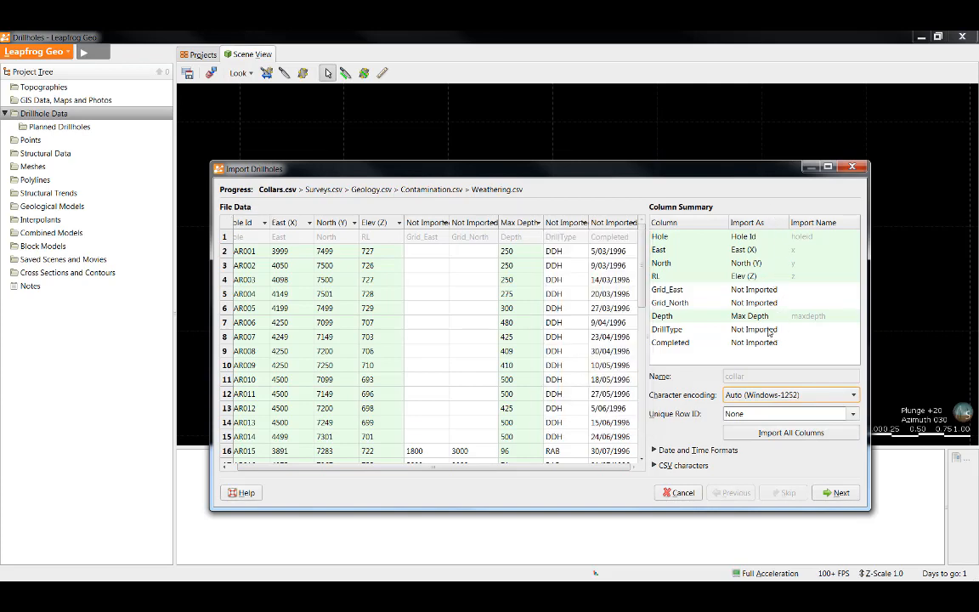
# - Set DrillType's Import As to Category and Completed's Import As to Date
pyautogui.click(755, 329)
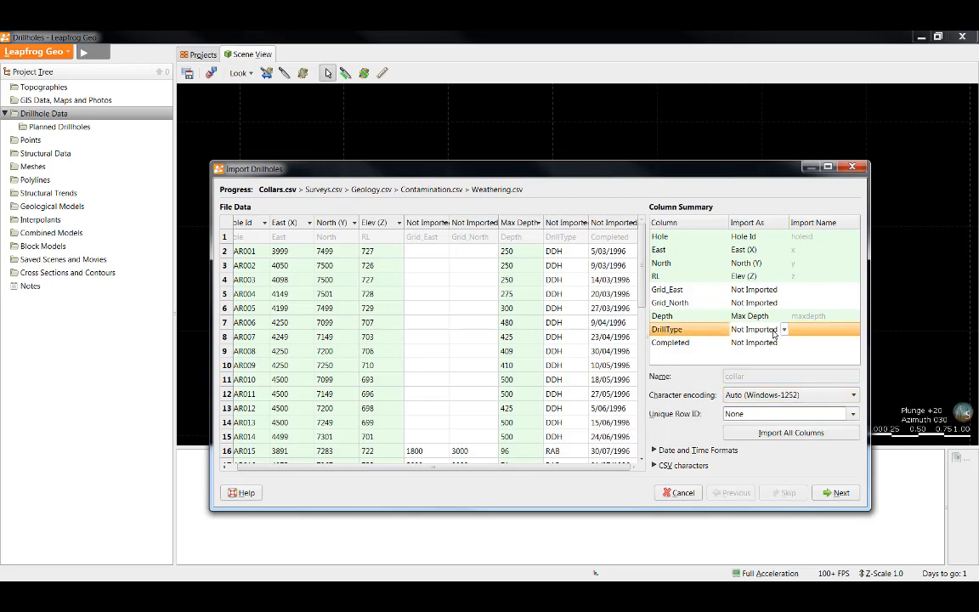
pyautogui.click(784, 329)
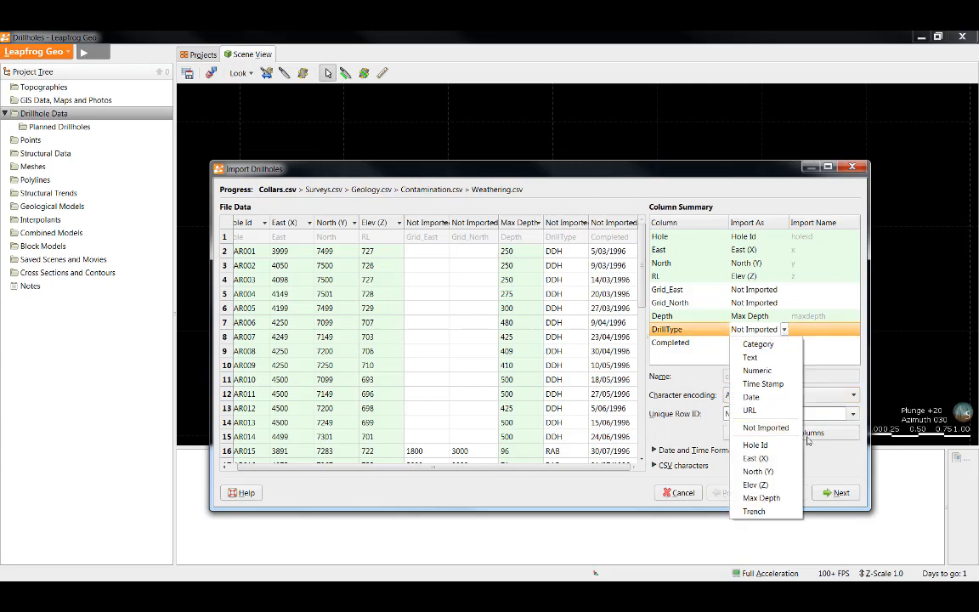
pyautogui.moveTo(758, 345)
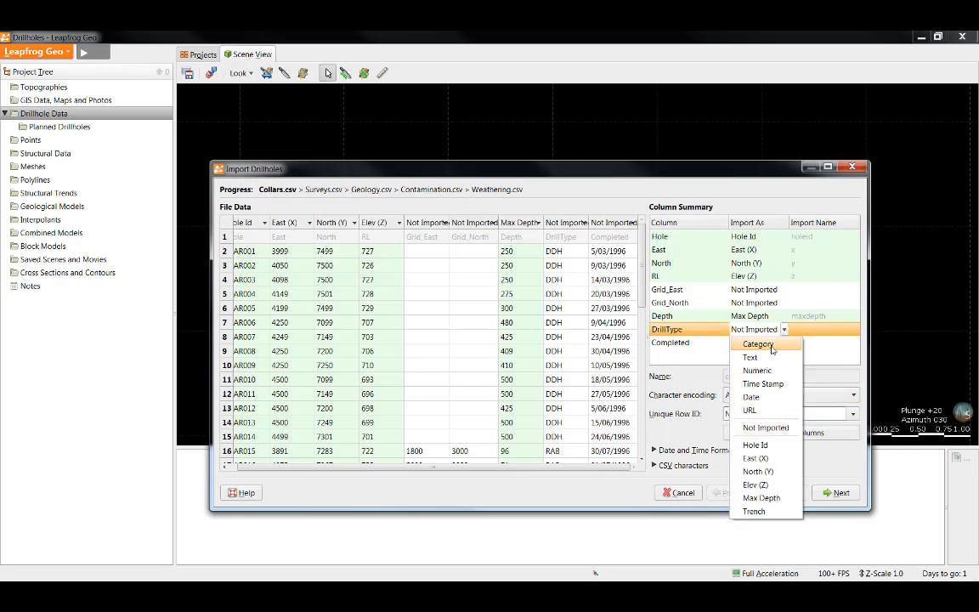
pyautogui.moveTo(790, 340)
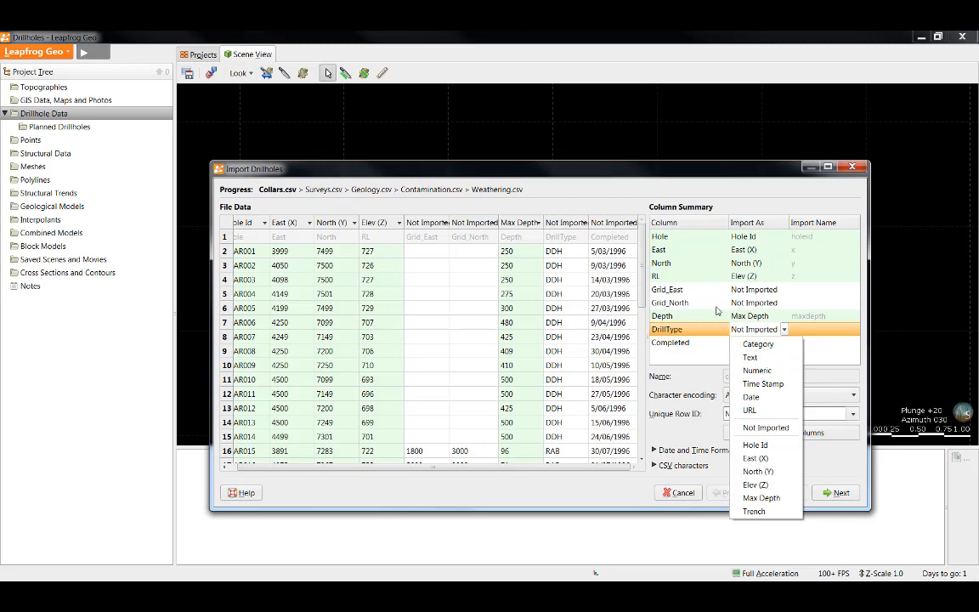
pyautogui.moveTo(693, 321)
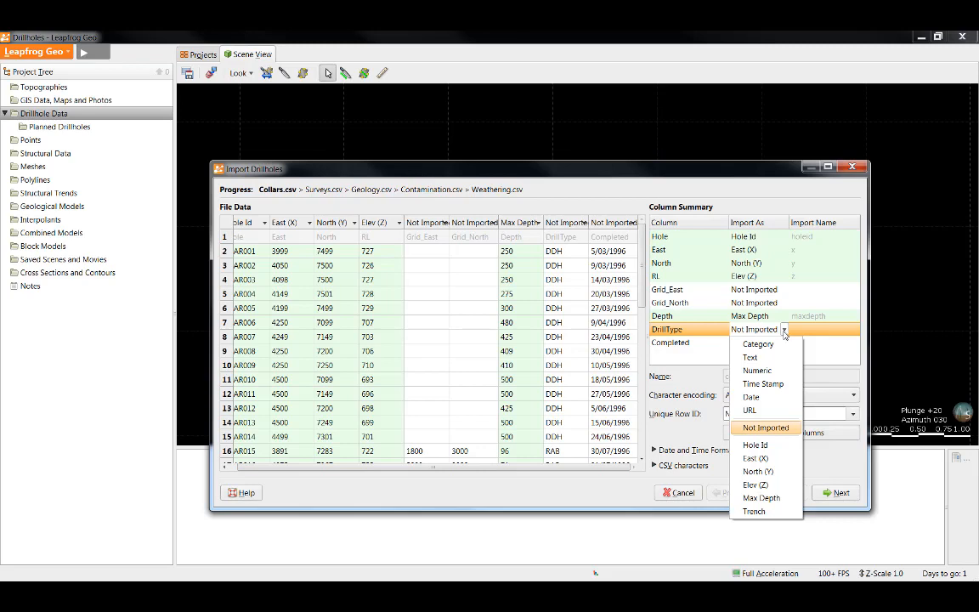
pyautogui.moveTo(766, 345)
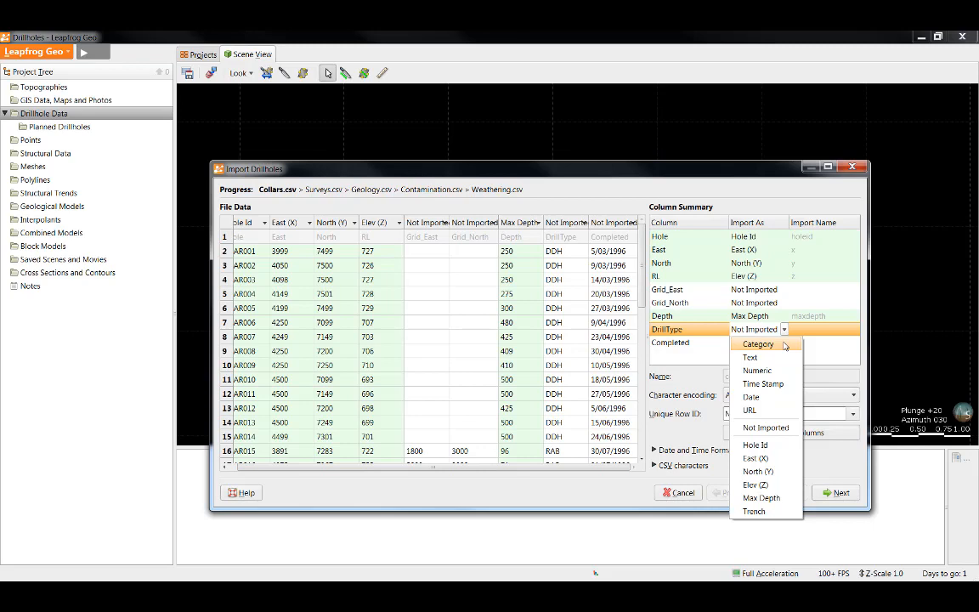
pyautogui.click(758, 345)
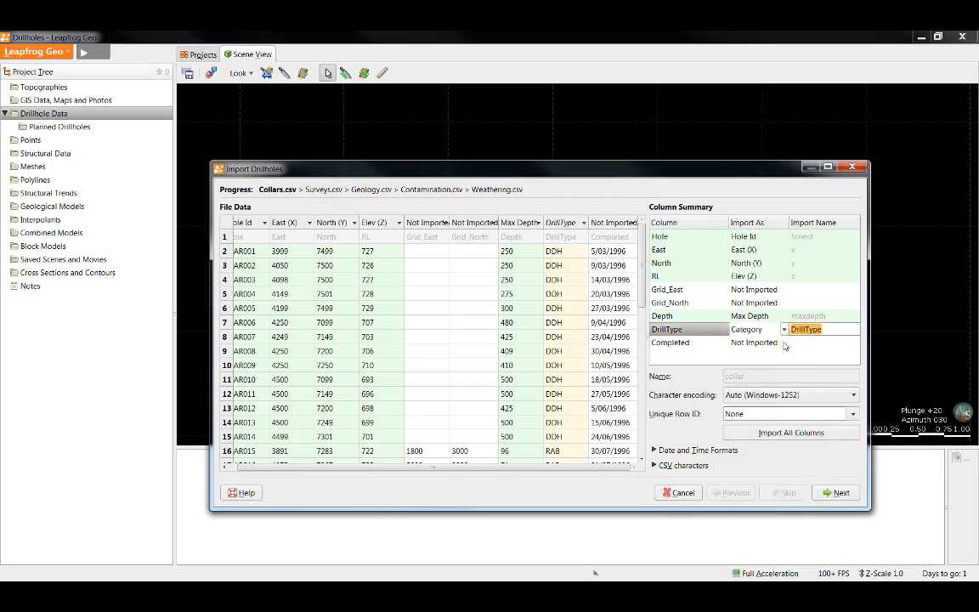
pyautogui.click(786, 342)
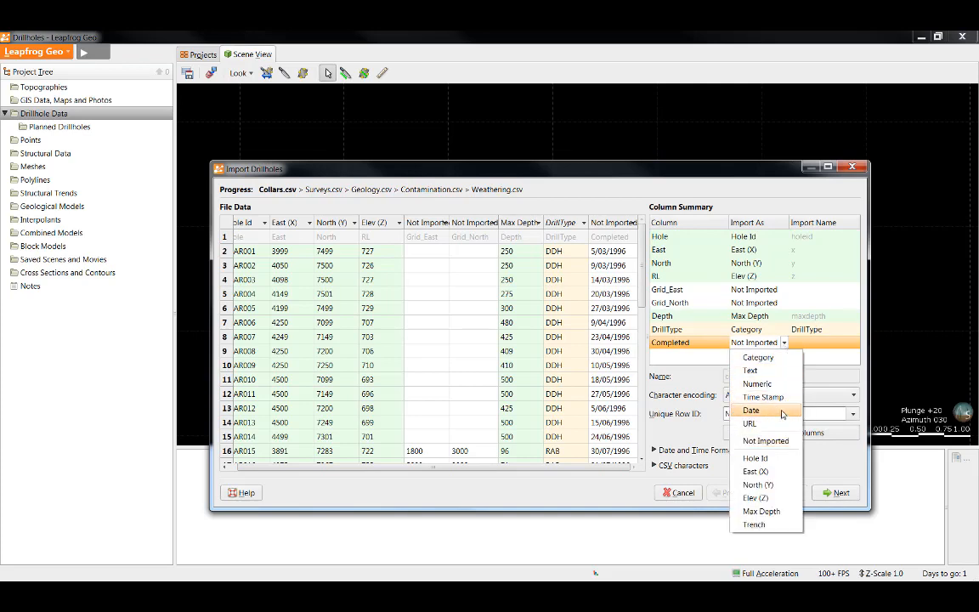
pyautogui.click(751, 410)
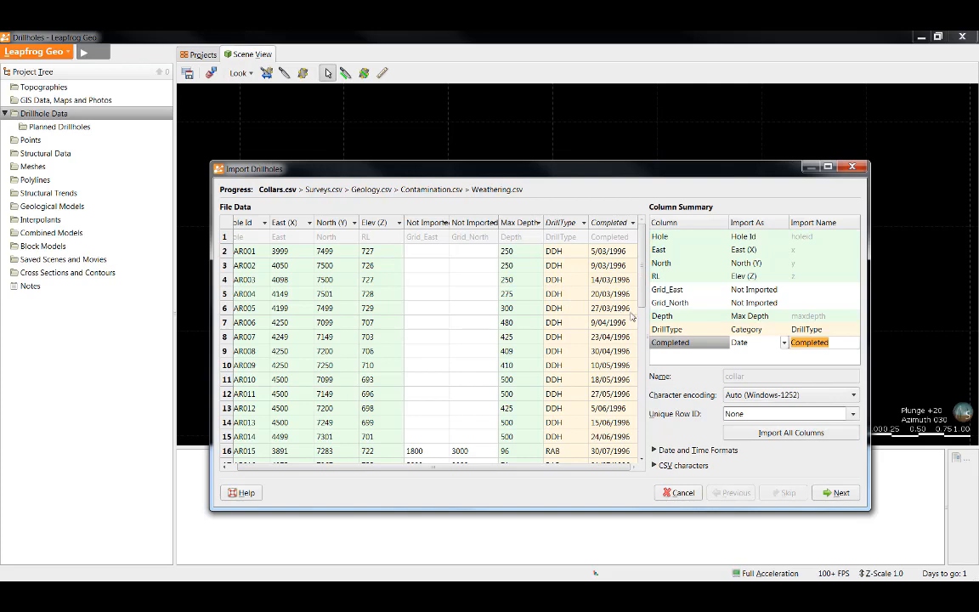
pyautogui.moveTo(285, 349)
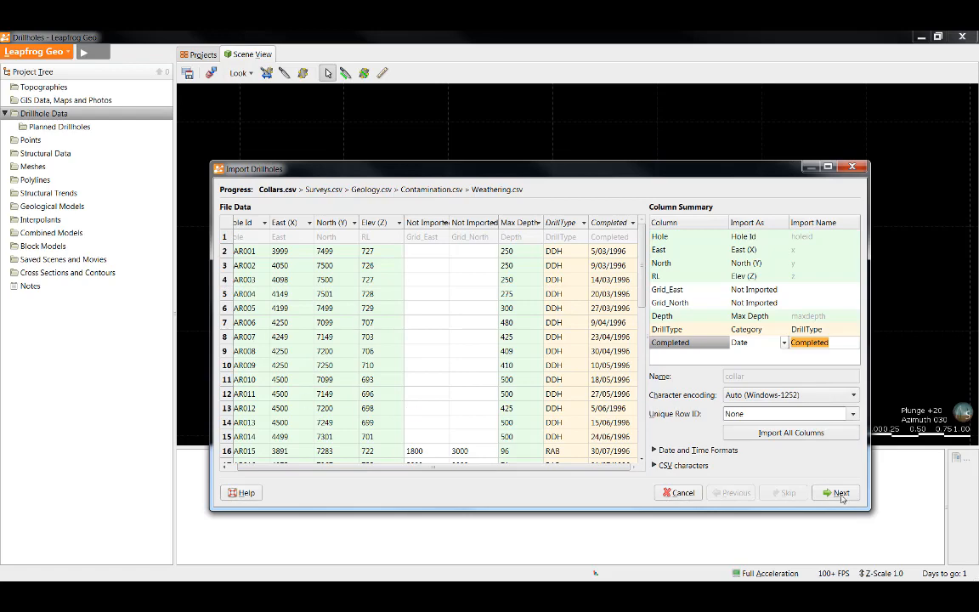
# - Advance to Surveys.csv and import the azim_amg column as Azimuth
pyautogui.click(841, 492)
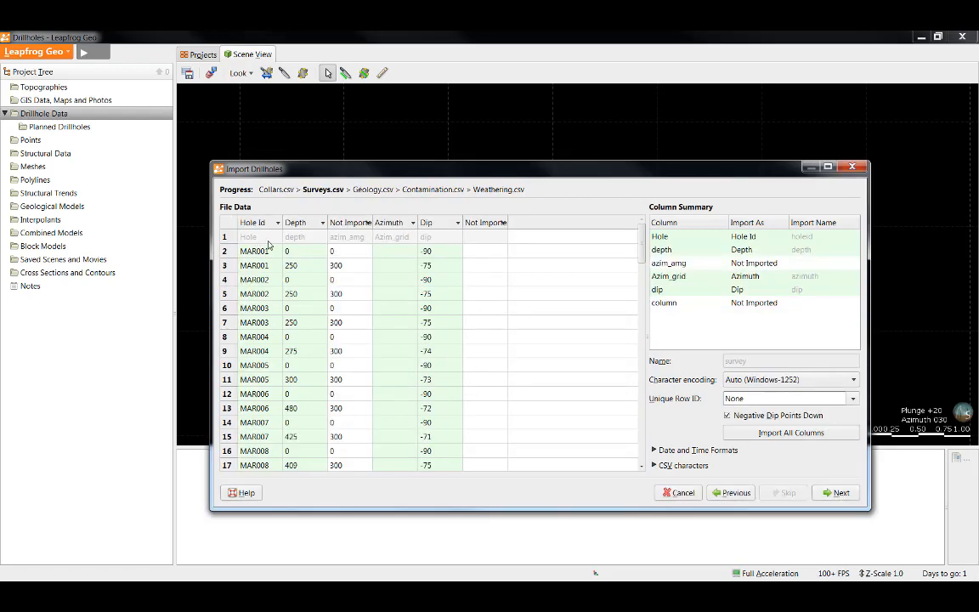
pyautogui.moveTo(256, 228)
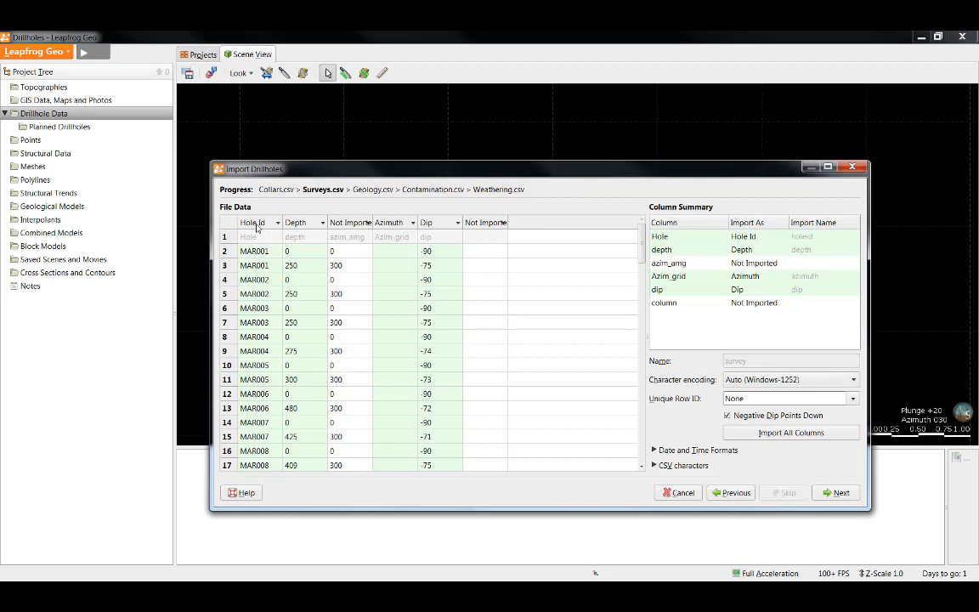
pyautogui.moveTo(443, 250)
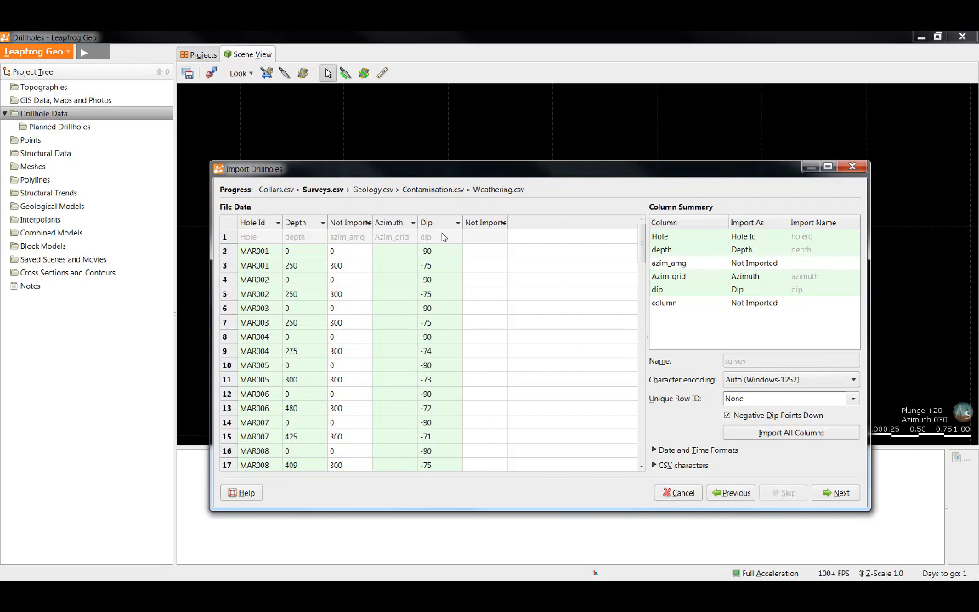
pyautogui.moveTo(383, 237)
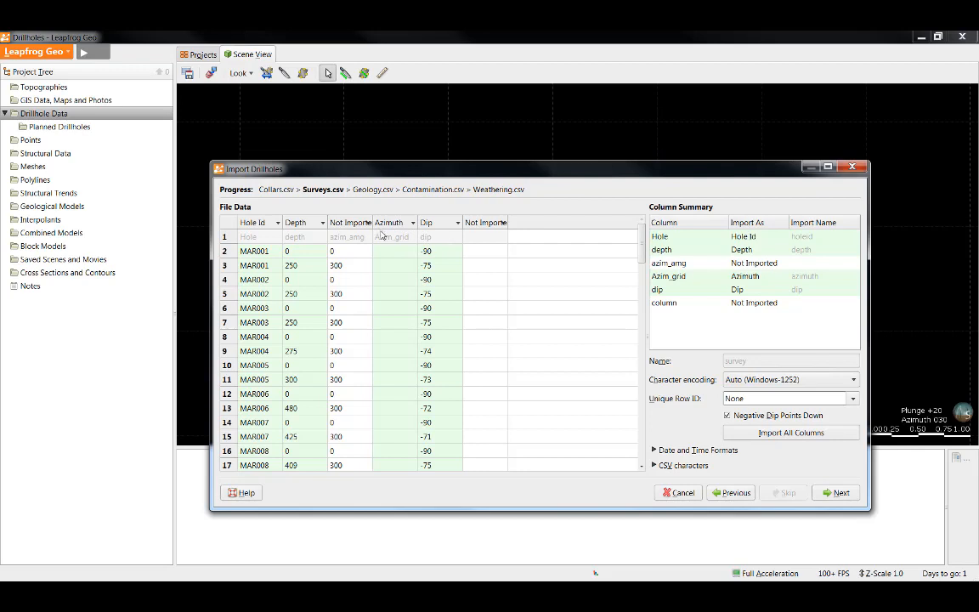
pyautogui.click(364, 222)
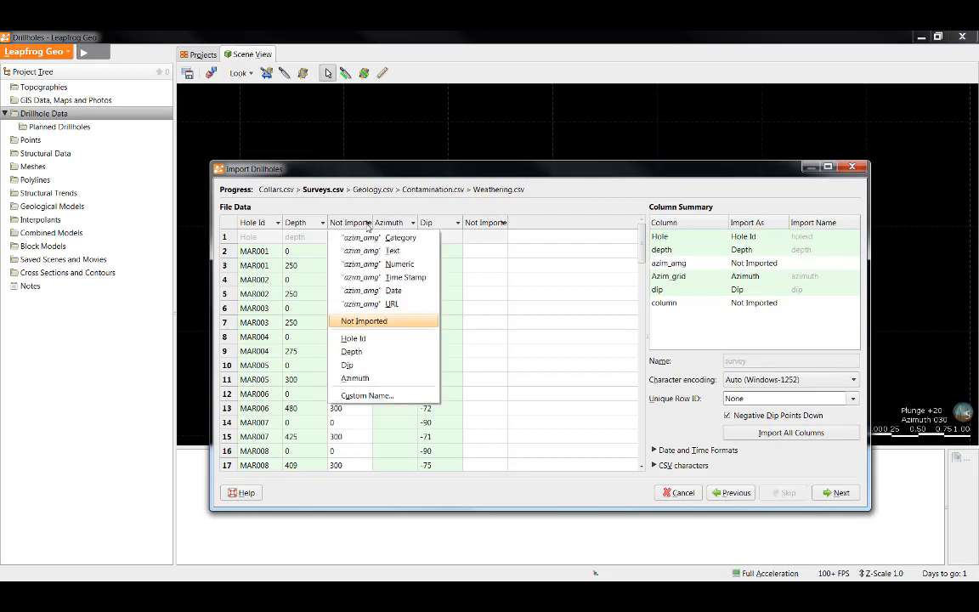
pyautogui.moveTo(377, 378)
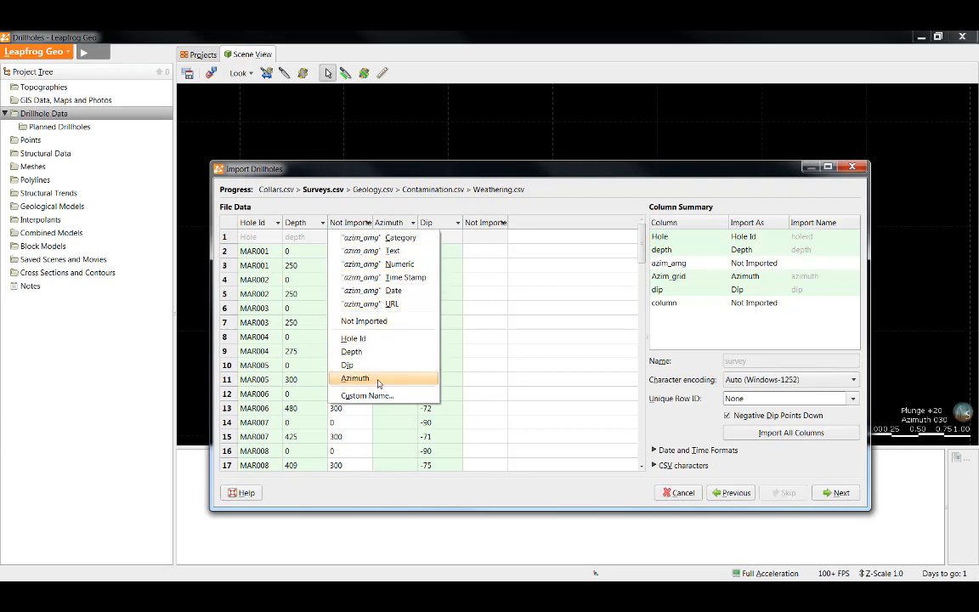
pyautogui.click(354, 378)
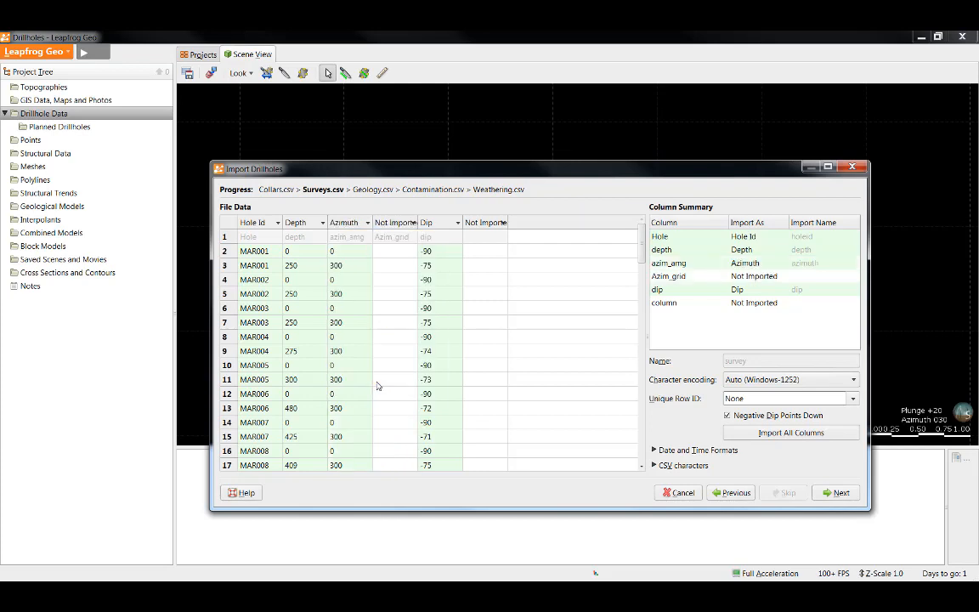
pyautogui.moveTo(840, 493)
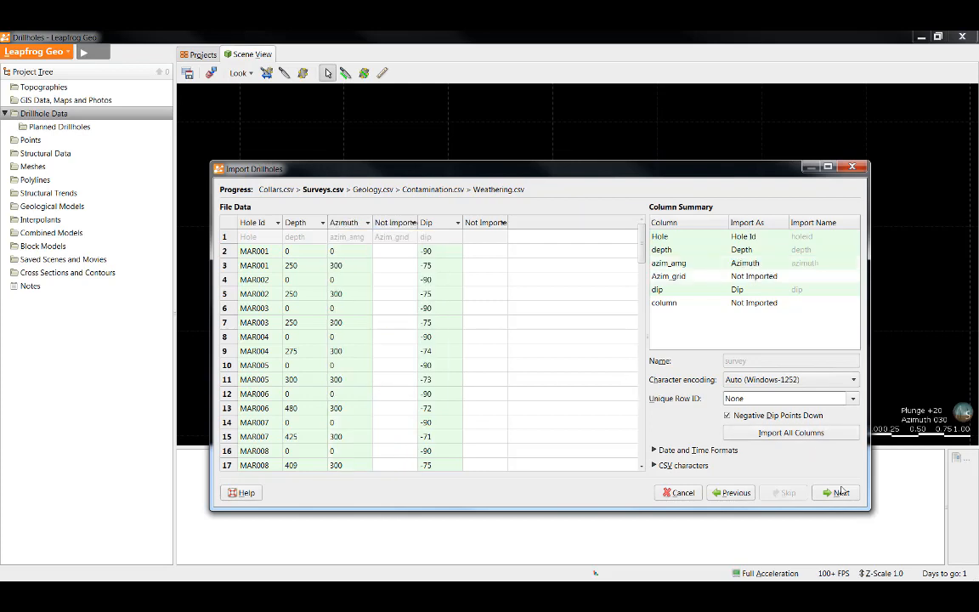
# - Advance to Geology.csv and set the Strat column to import as Lithology
pyautogui.click(840, 493)
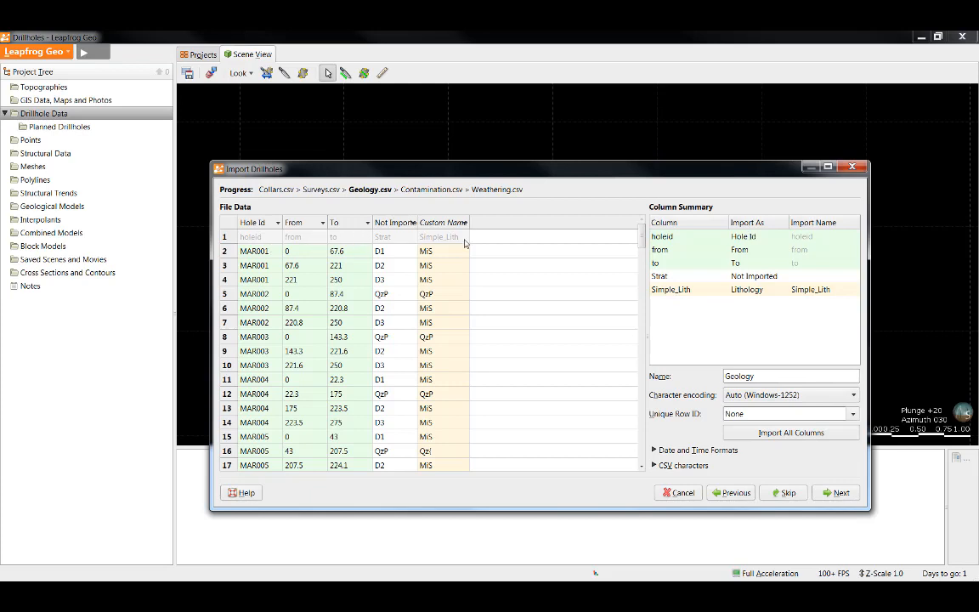
pyautogui.moveTo(461, 250)
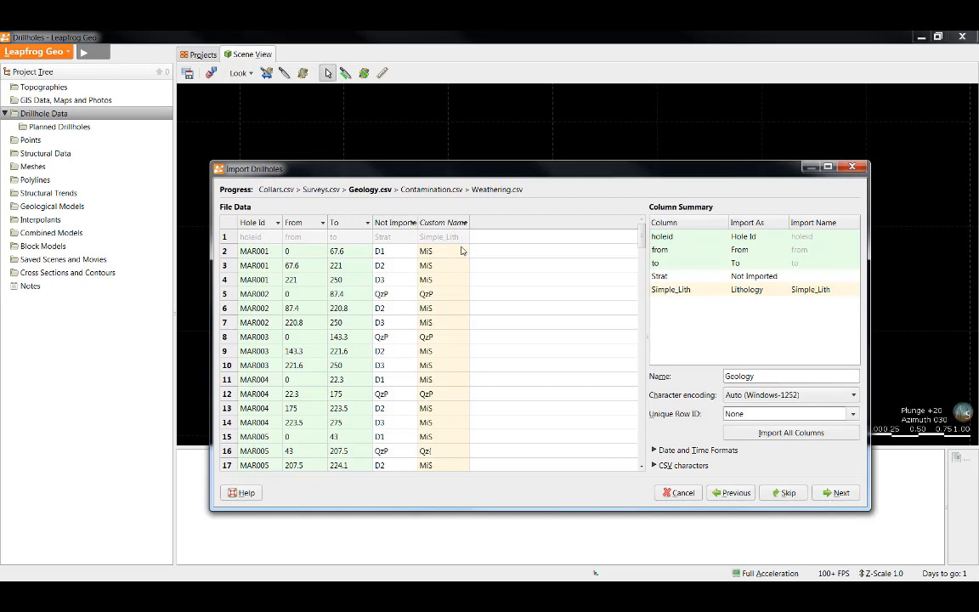
pyautogui.moveTo(785, 288)
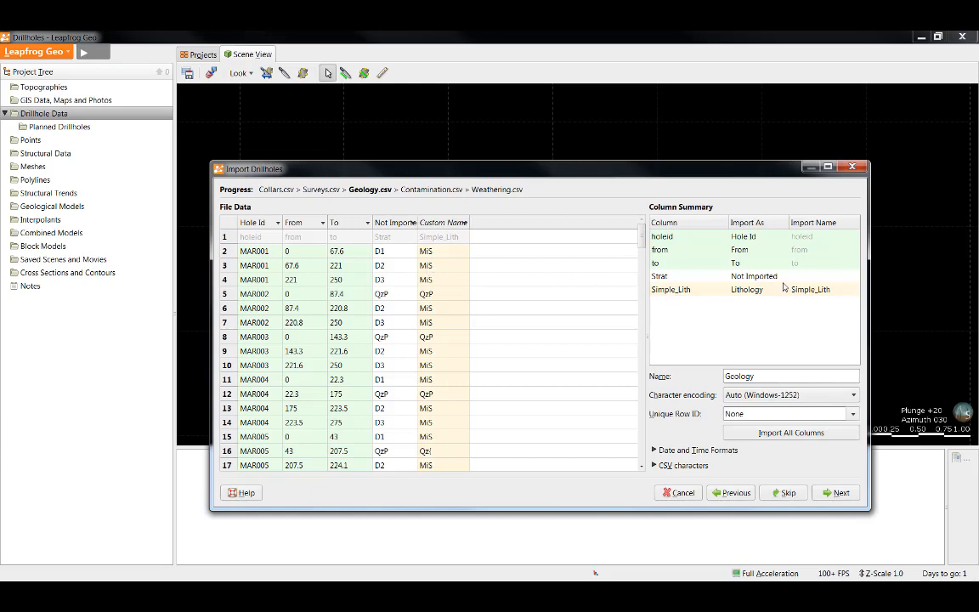
pyautogui.click(753, 276)
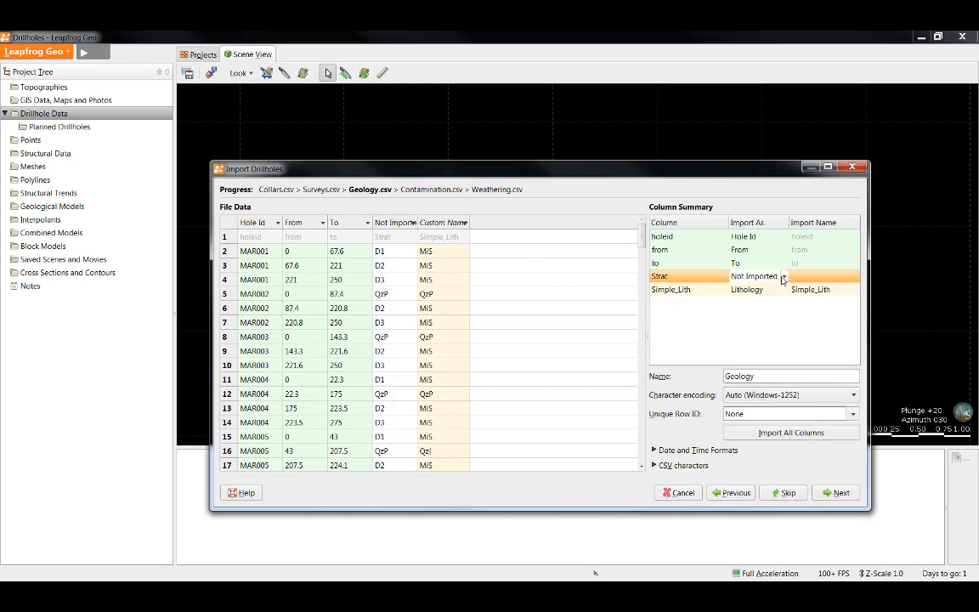
pyautogui.click(782, 275)
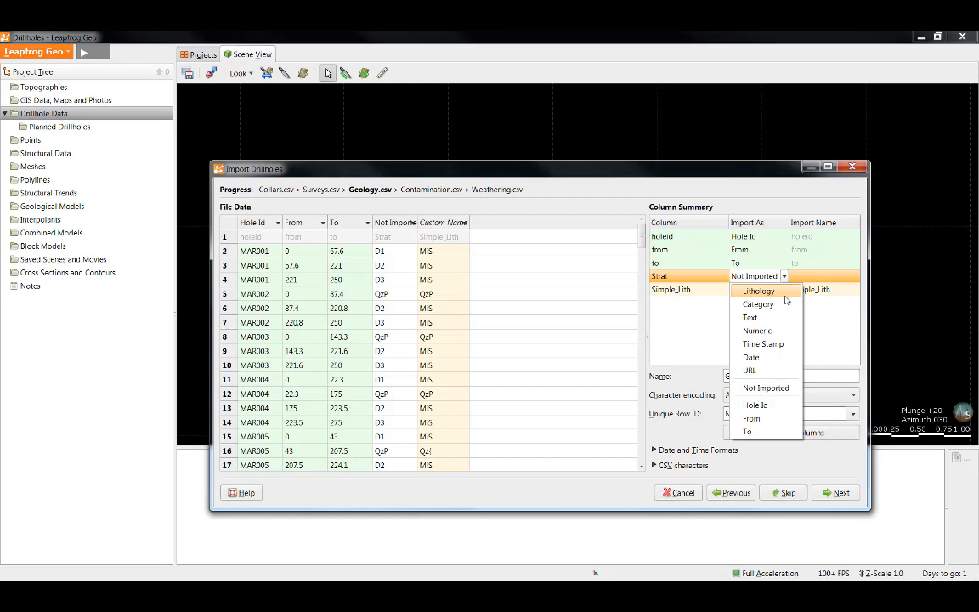
pyautogui.moveTo(791, 295)
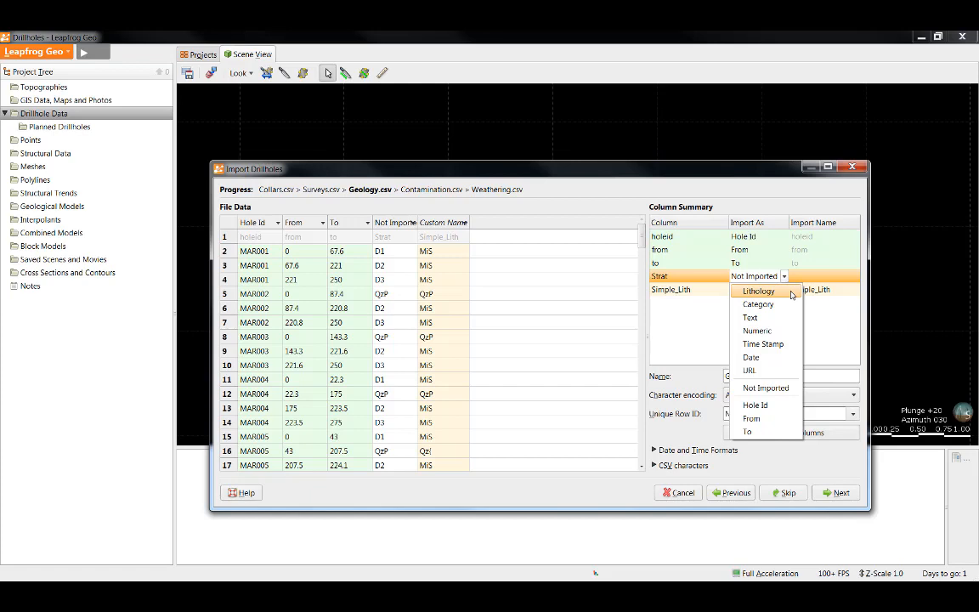
pyautogui.moveTo(782, 308)
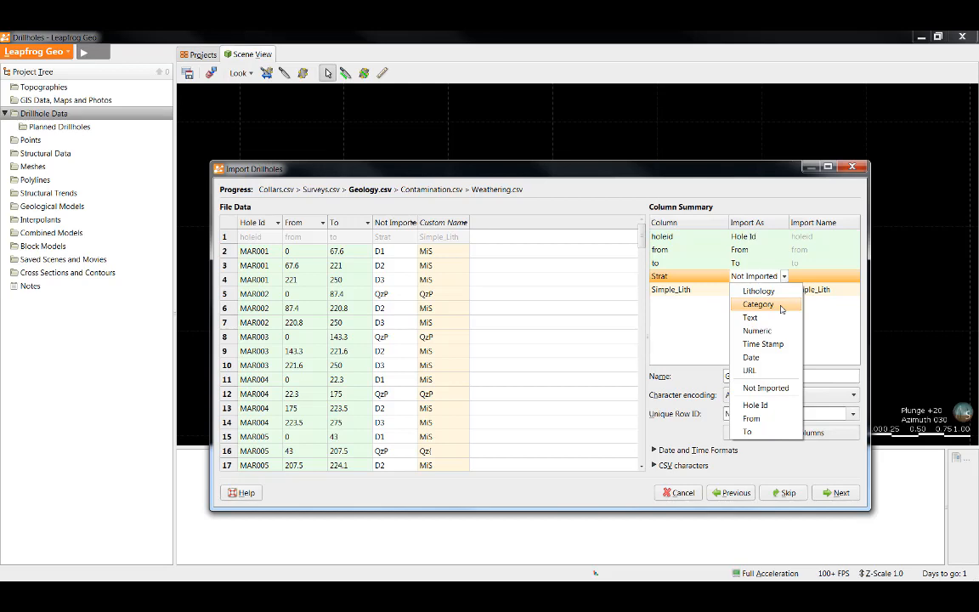
pyautogui.moveTo(783, 292)
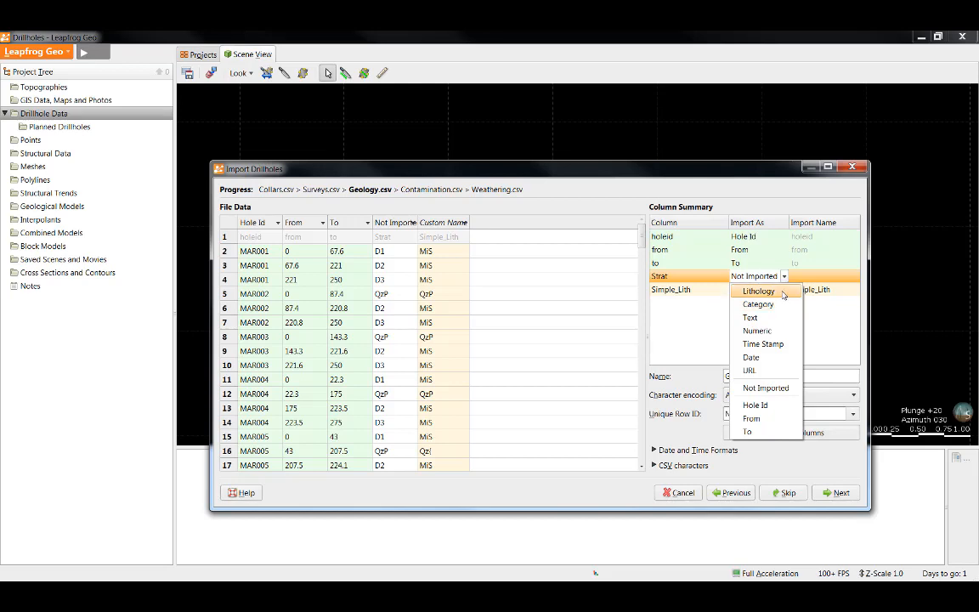
pyautogui.moveTo(785, 304)
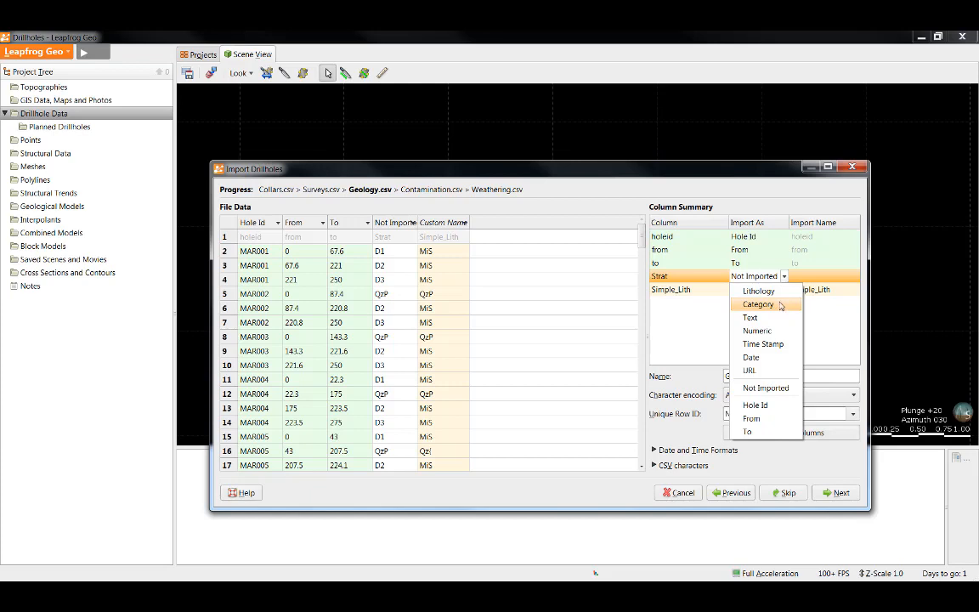
pyautogui.moveTo(759, 290)
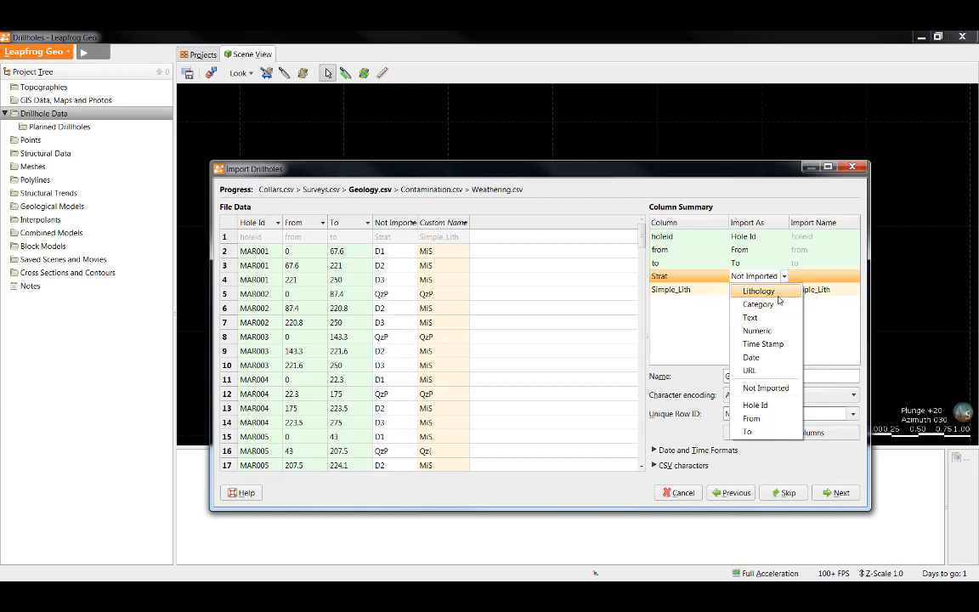
pyautogui.moveTo(785, 295)
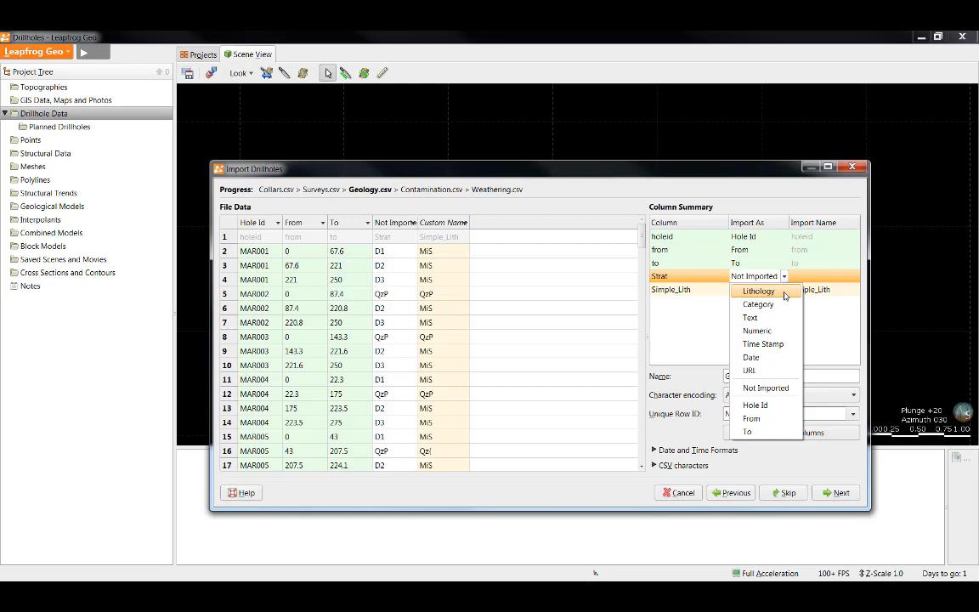
pyautogui.click(757, 291)
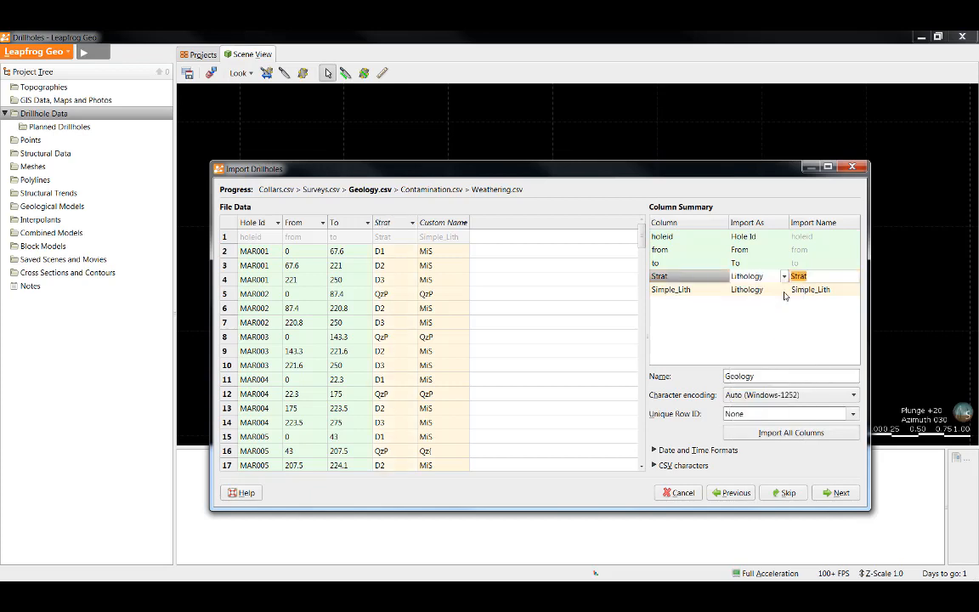
pyautogui.click(783, 276)
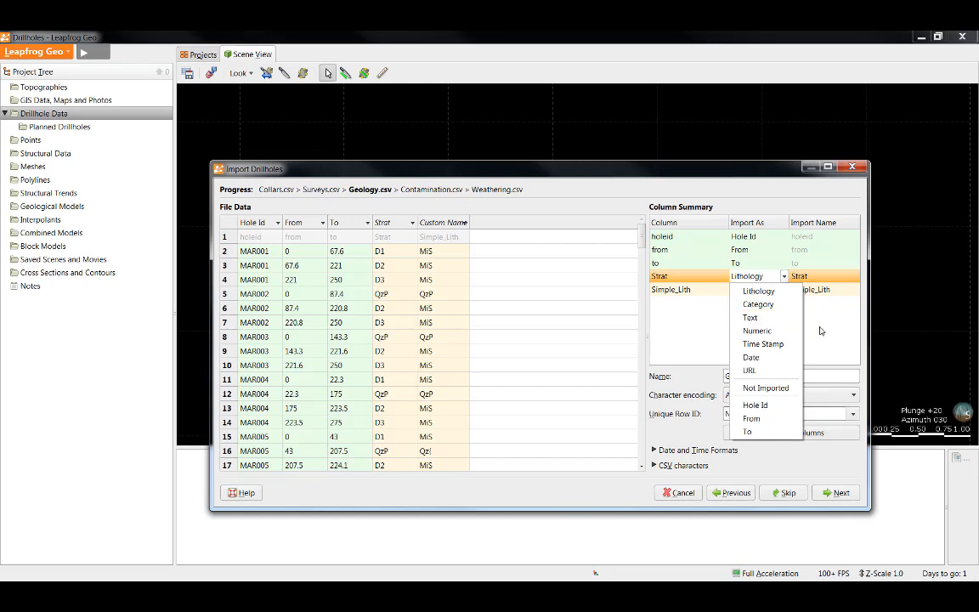
pyautogui.click(758, 291)
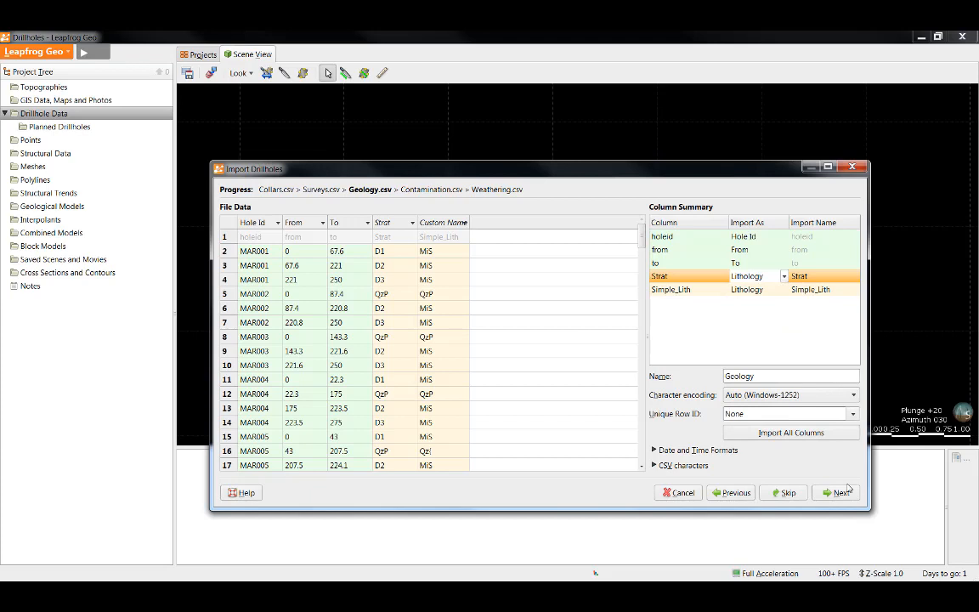
# - Advance to Contamination.csv, import contamination as Numeric, and continue to Weathering.csv
pyautogui.click(838, 493)
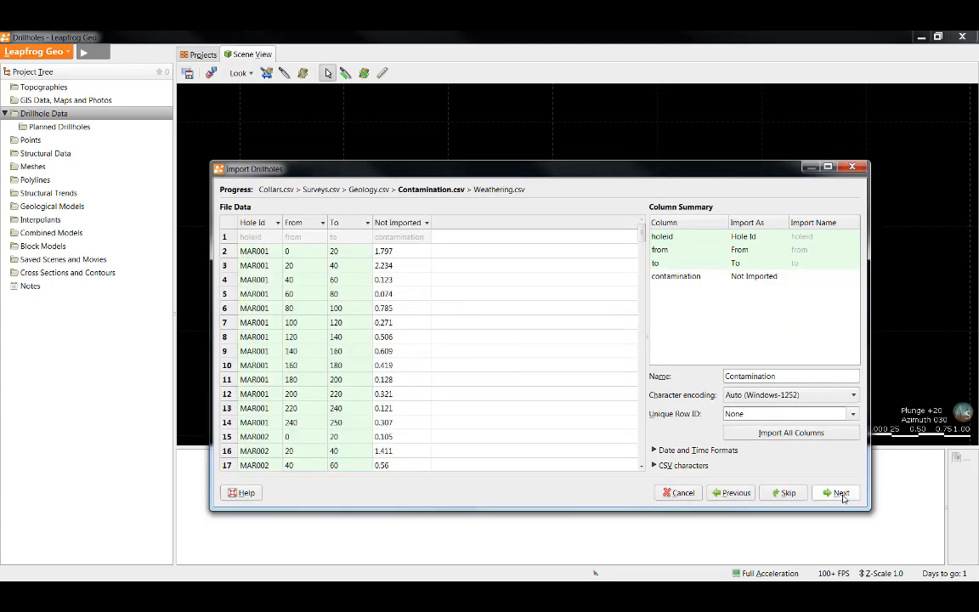
pyautogui.moveTo(441, 298)
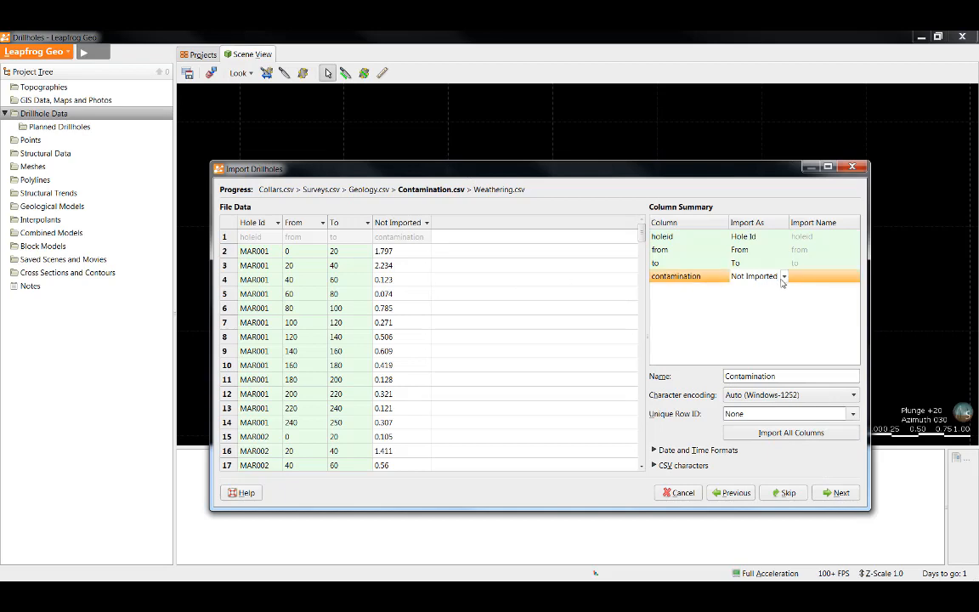
pyautogui.click(783, 276)
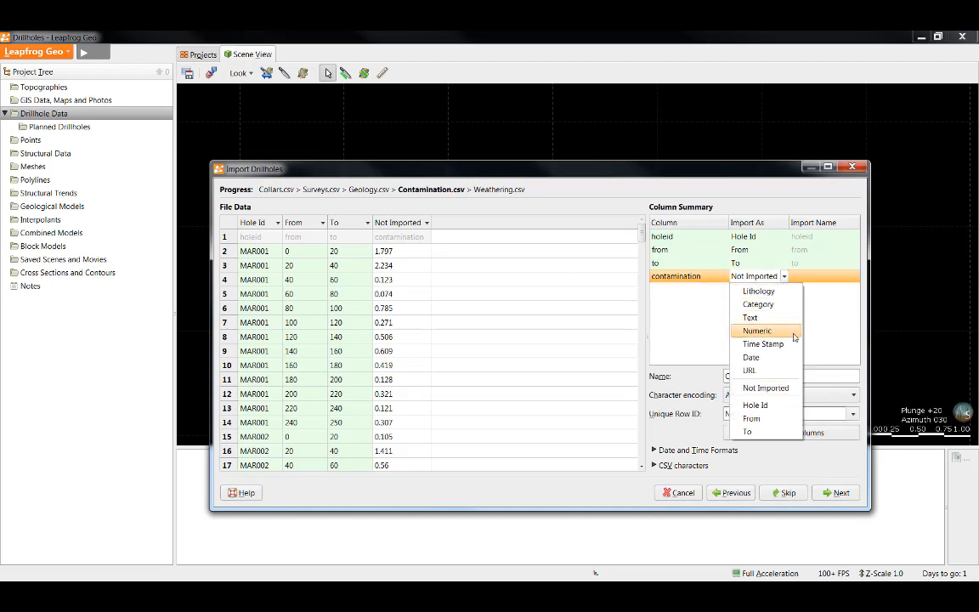
pyautogui.click(756, 330)
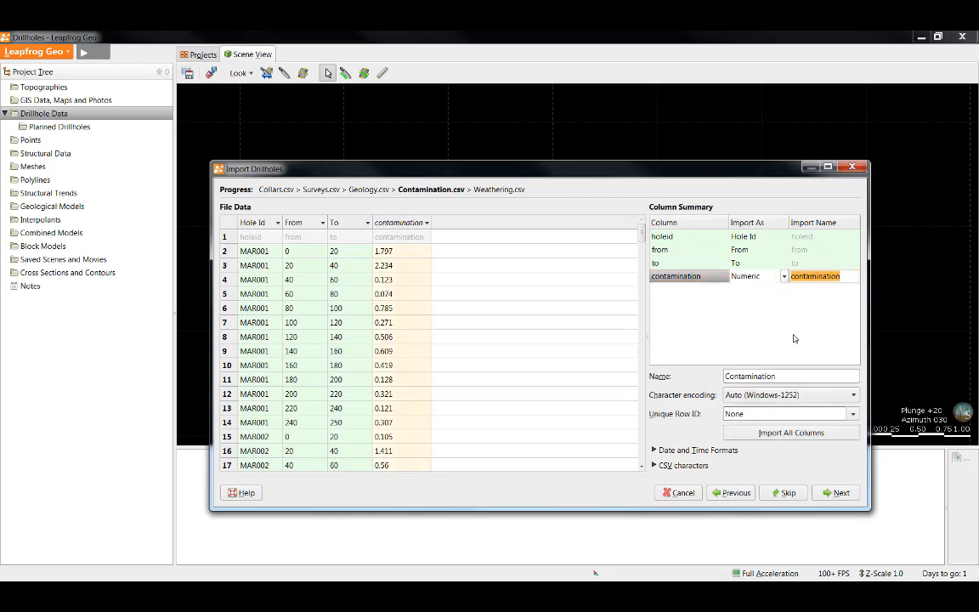
pyautogui.click(837, 492)
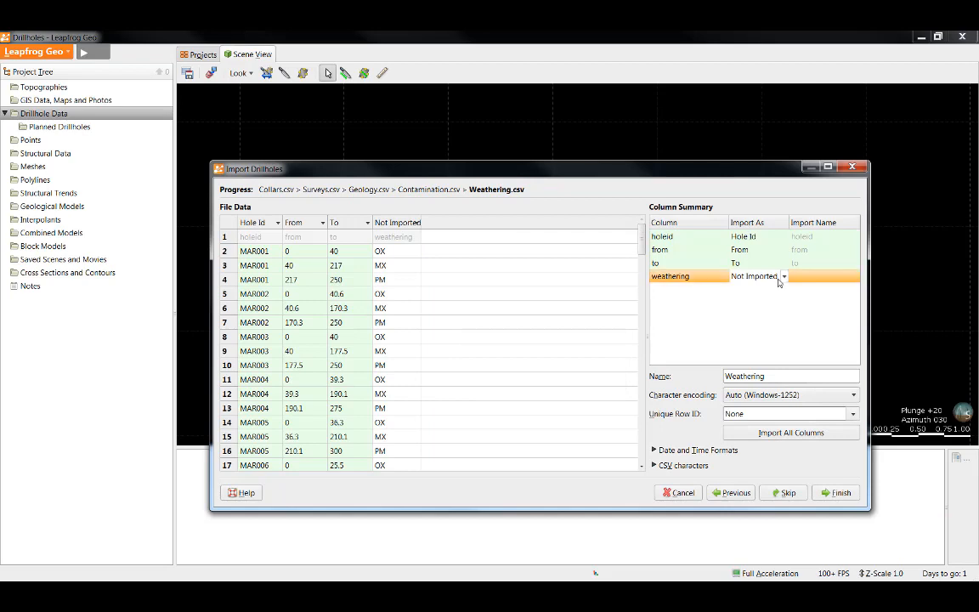
# - Import the weathering column as Category and finish the drillhole import
pyautogui.click(783, 275)
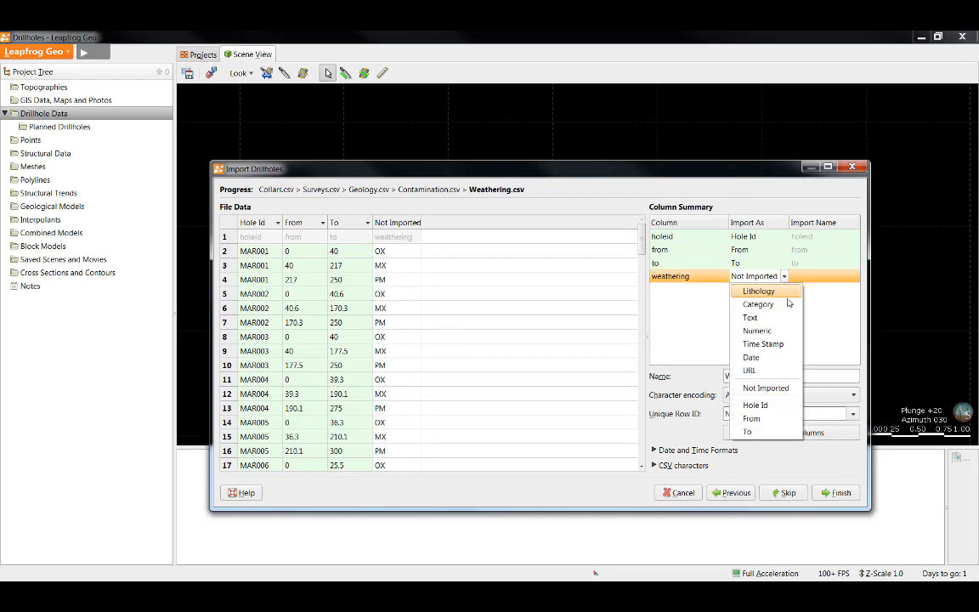
pyautogui.click(758, 304)
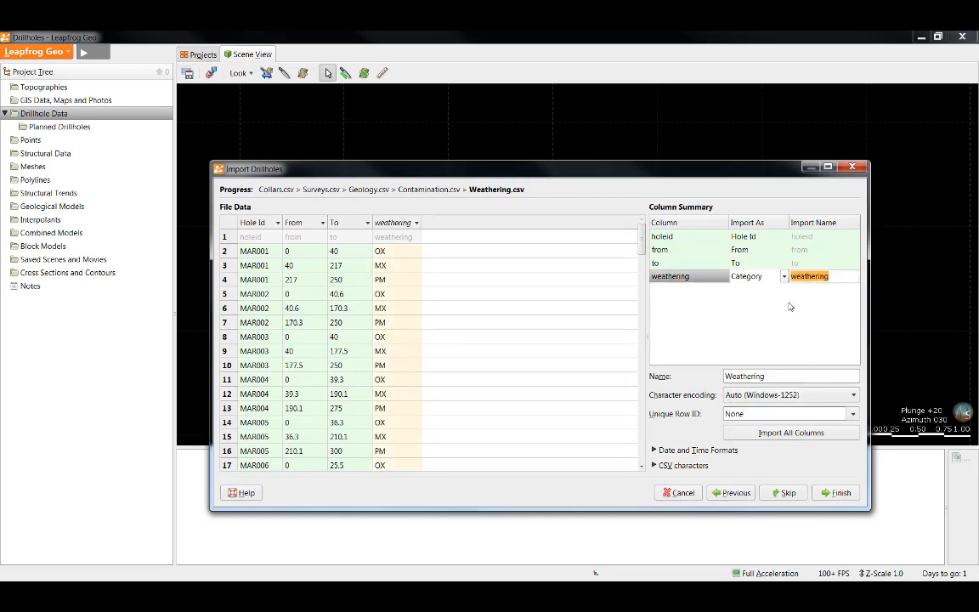
pyautogui.click(842, 493)
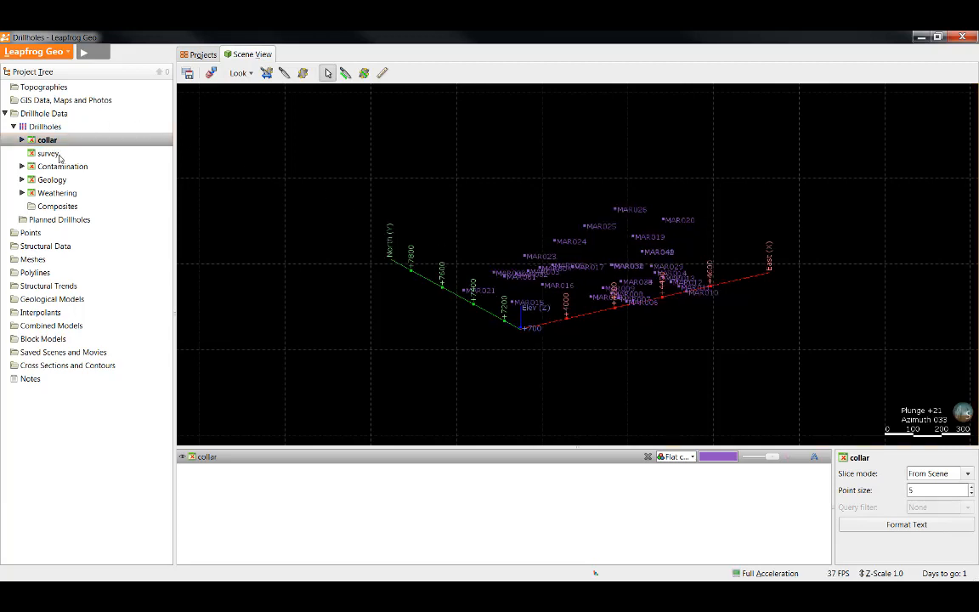
# - Select the survey table under Drillholes in the Project Tree
pyautogui.click(48, 154)
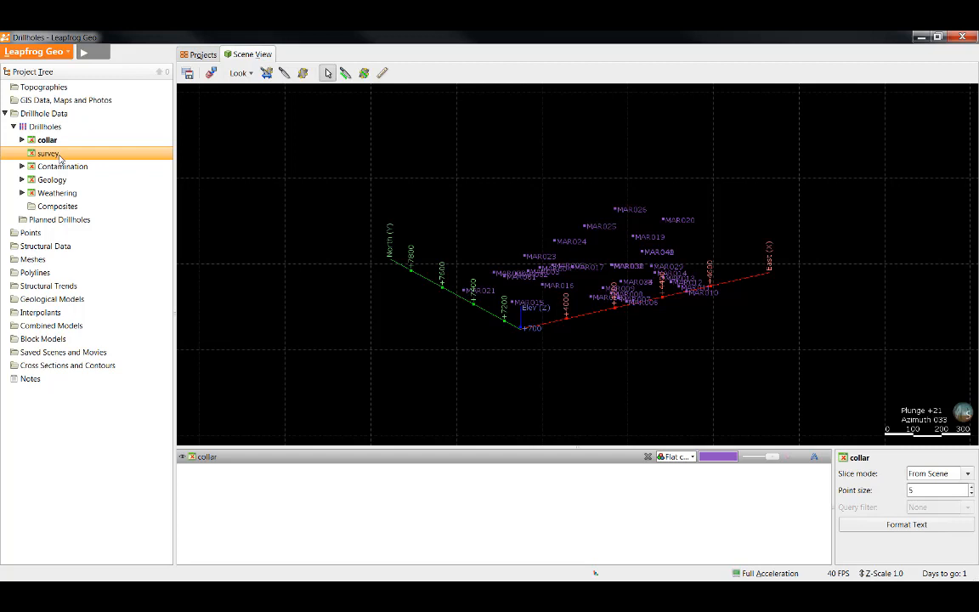
pyautogui.moveTo(68, 172)
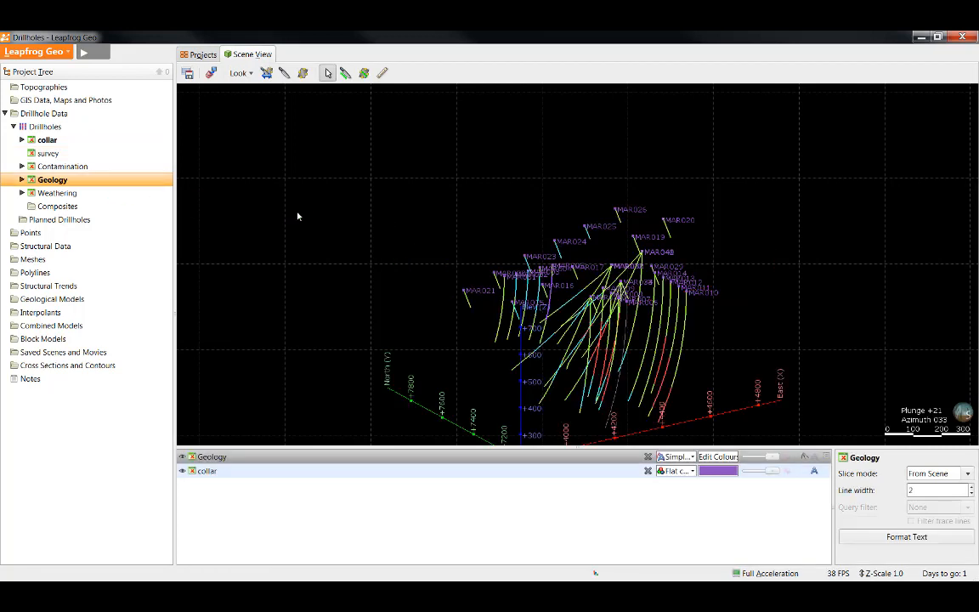
pyautogui.moveTo(542, 461)
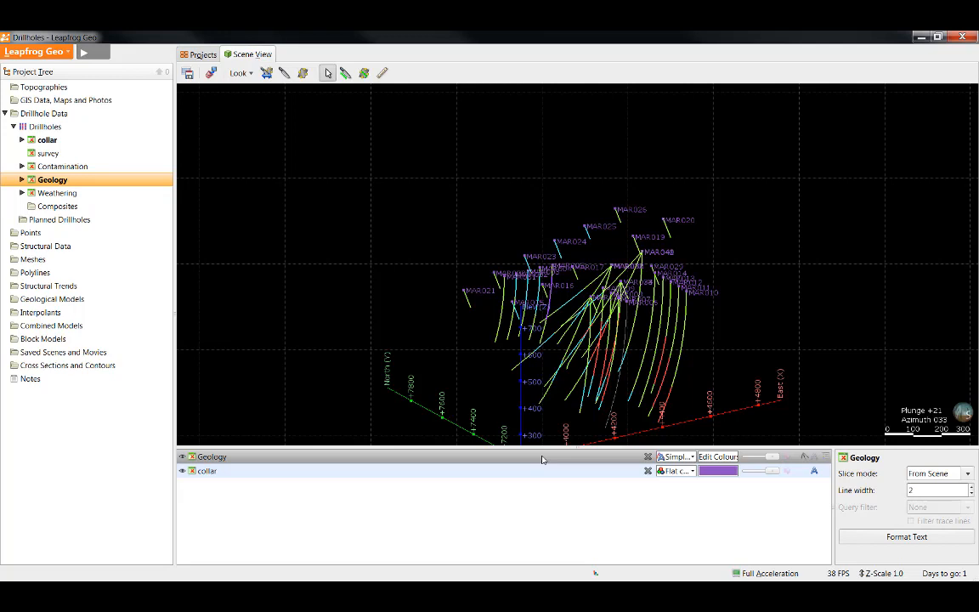
pyautogui.moveTo(361, 478)
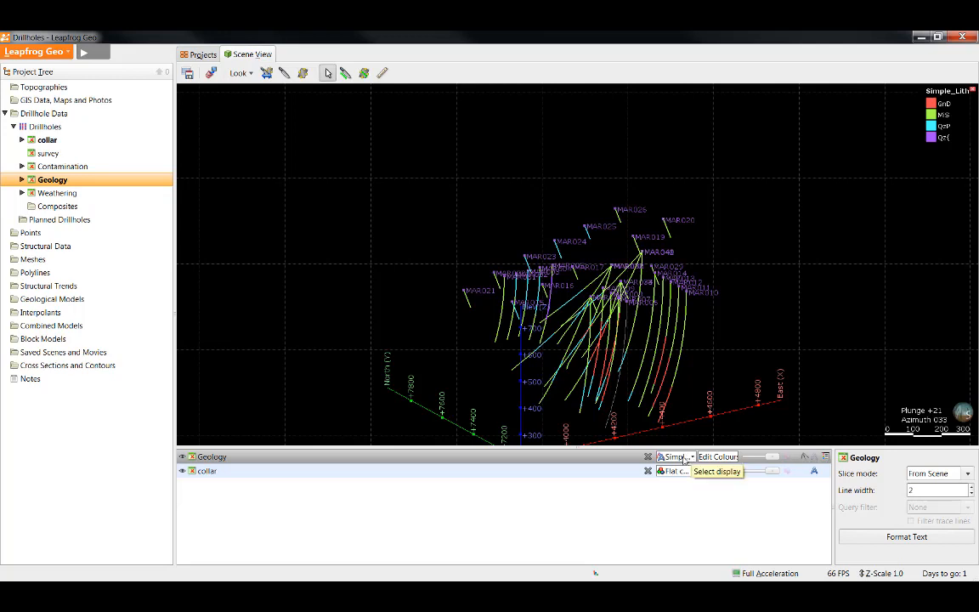
pyautogui.click(678, 456)
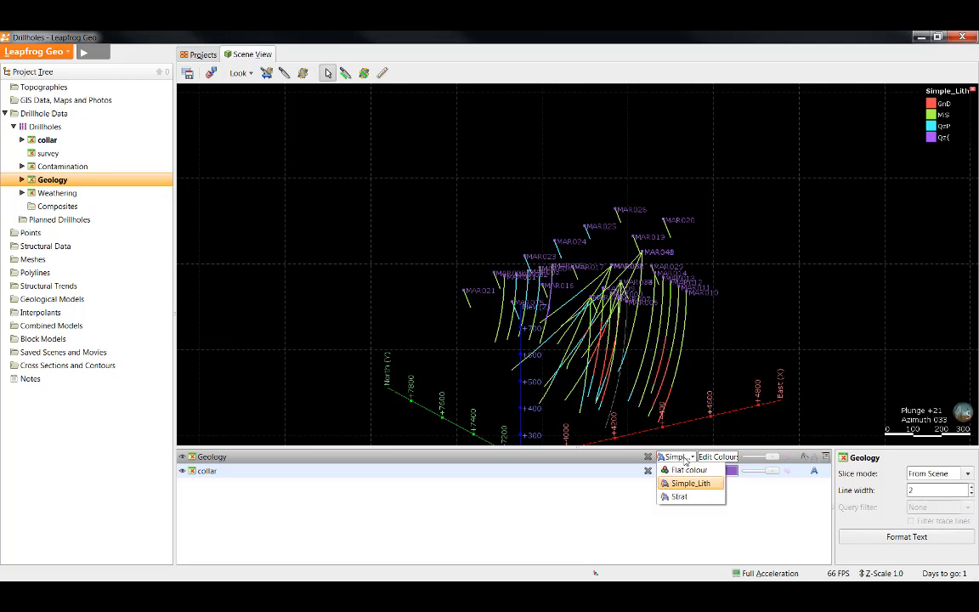
pyautogui.moveTo(690, 469)
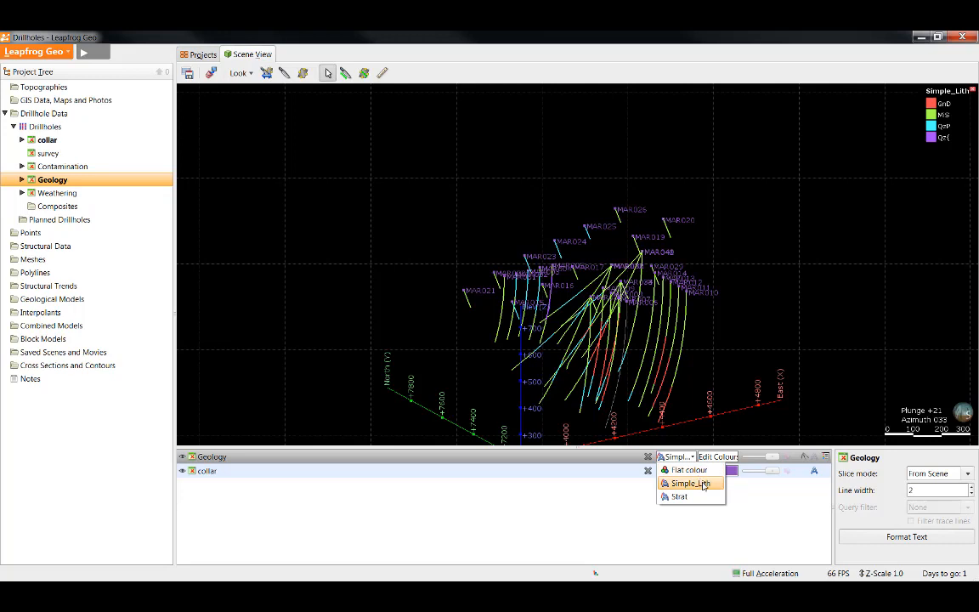
pyautogui.click(679, 496)
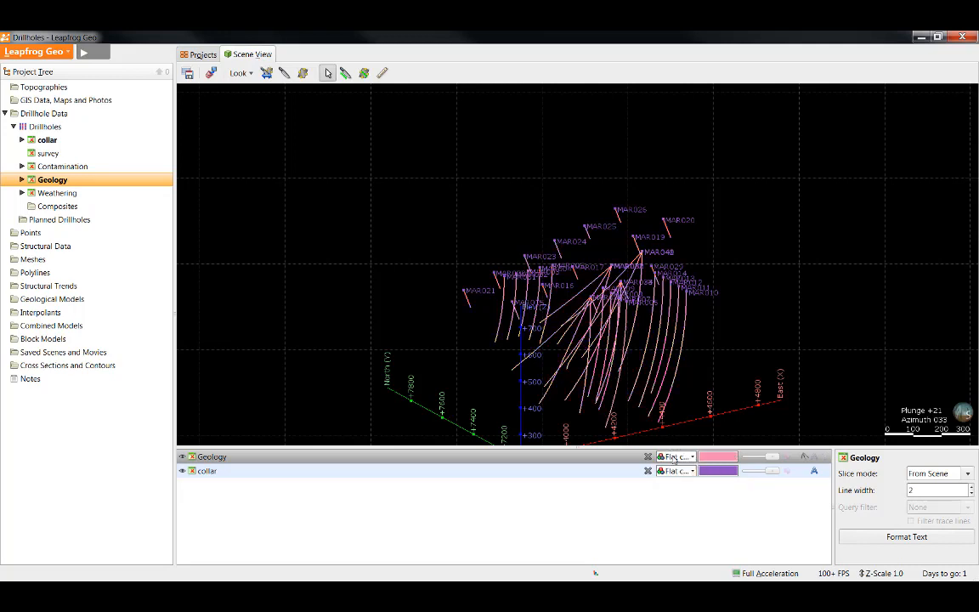
pyautogui.click(678, 456)
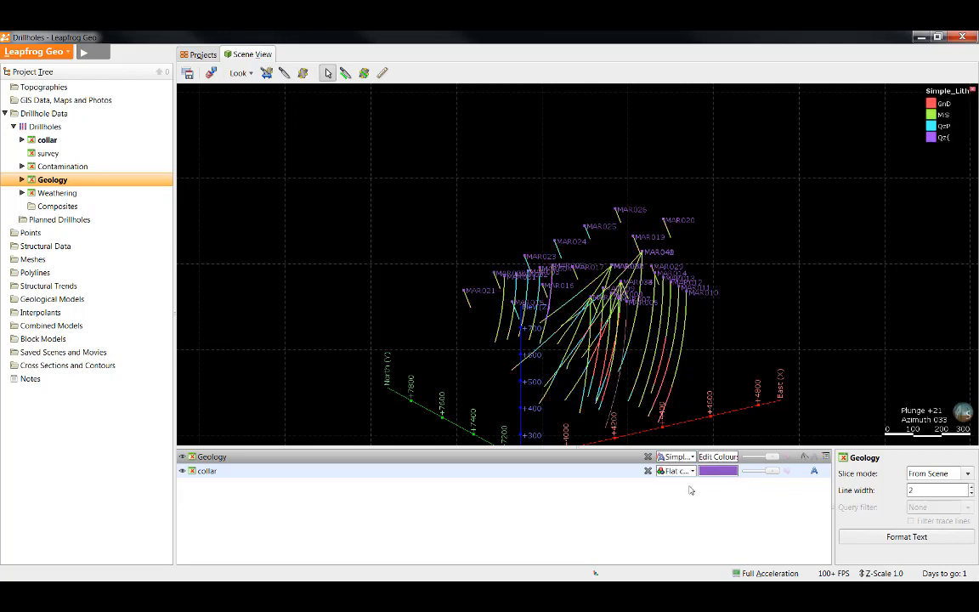
pyautogui.moveTo(719, 457)
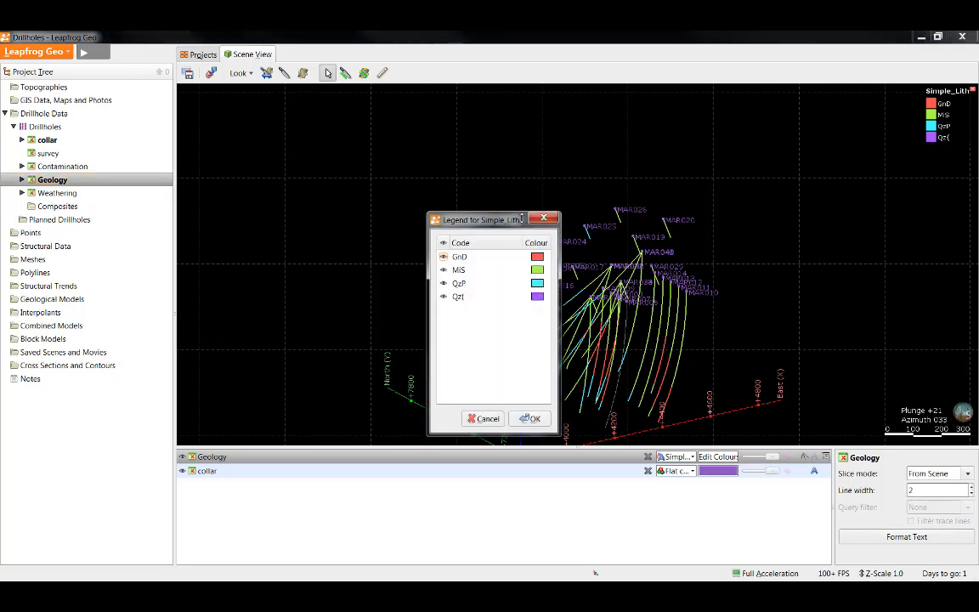
pyautogui.moveTo(481, 220); pyautogui.dragTo(345, 181)
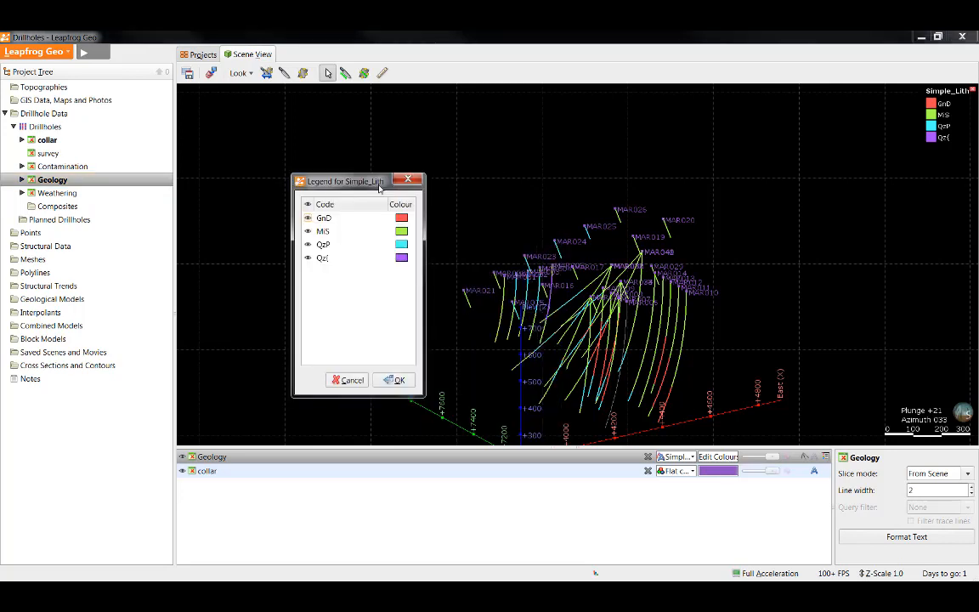
pyautogui.moveTo(399, 380)
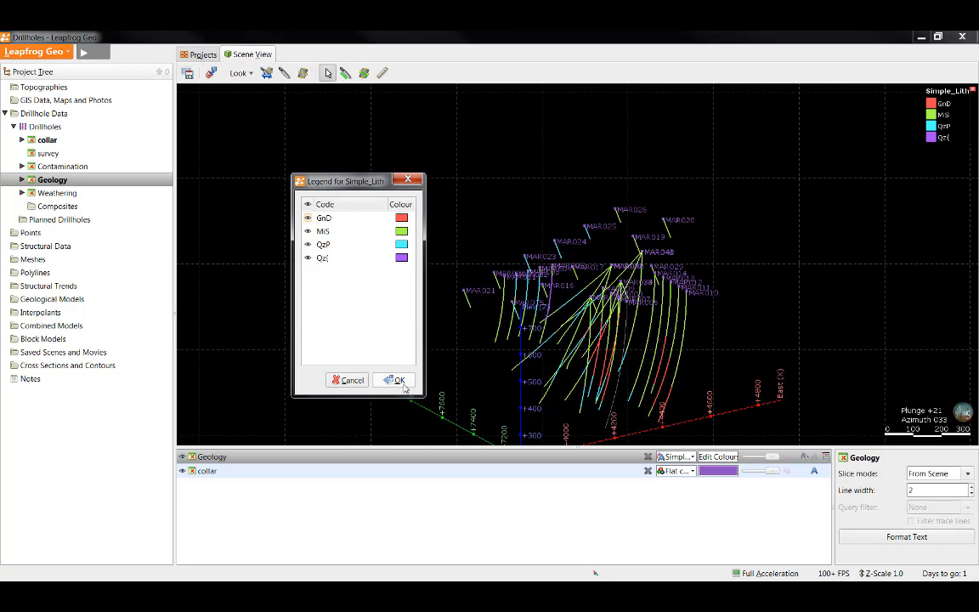
pyautogui.click(396, 380)
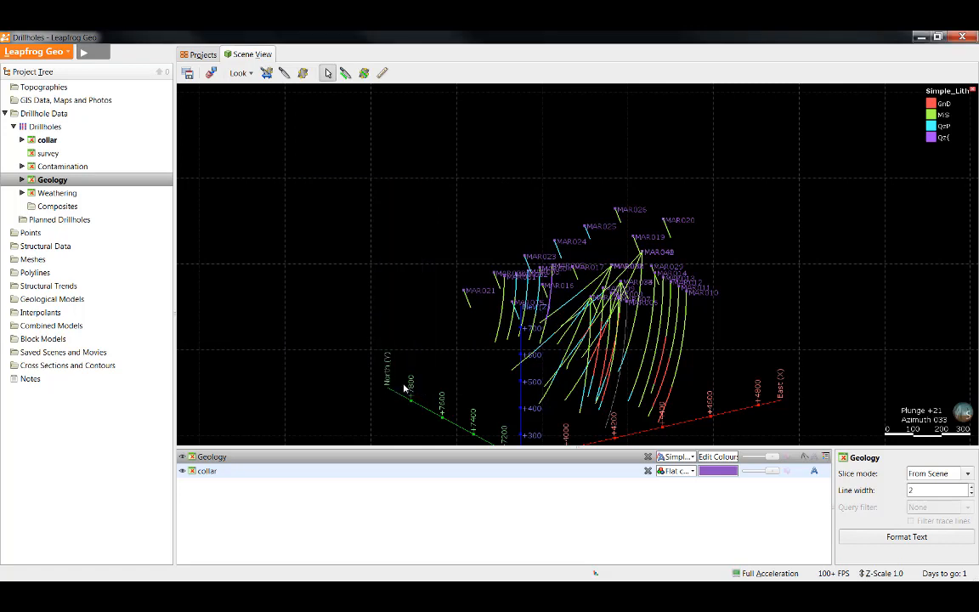